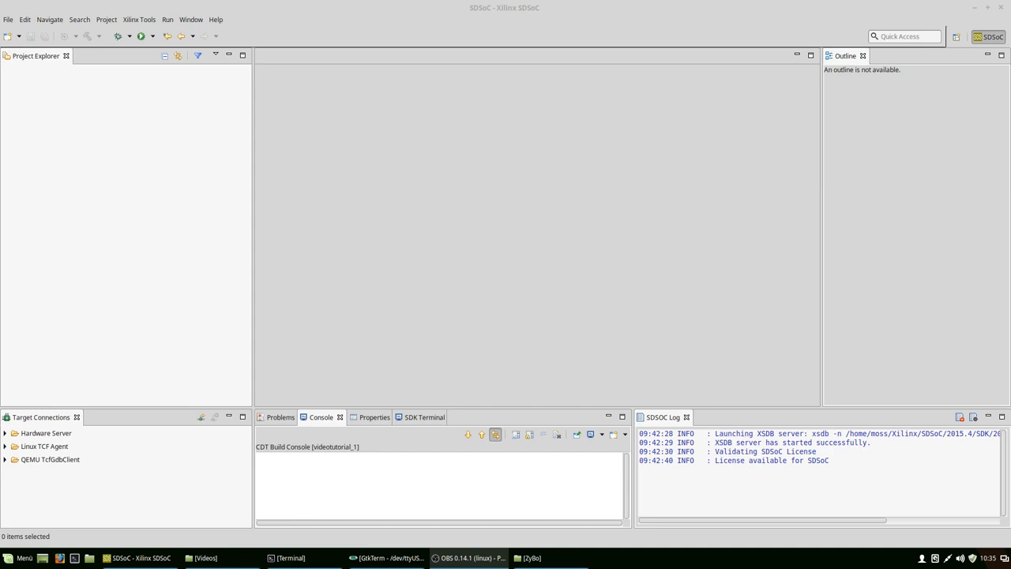
mouse_move(792, 237)
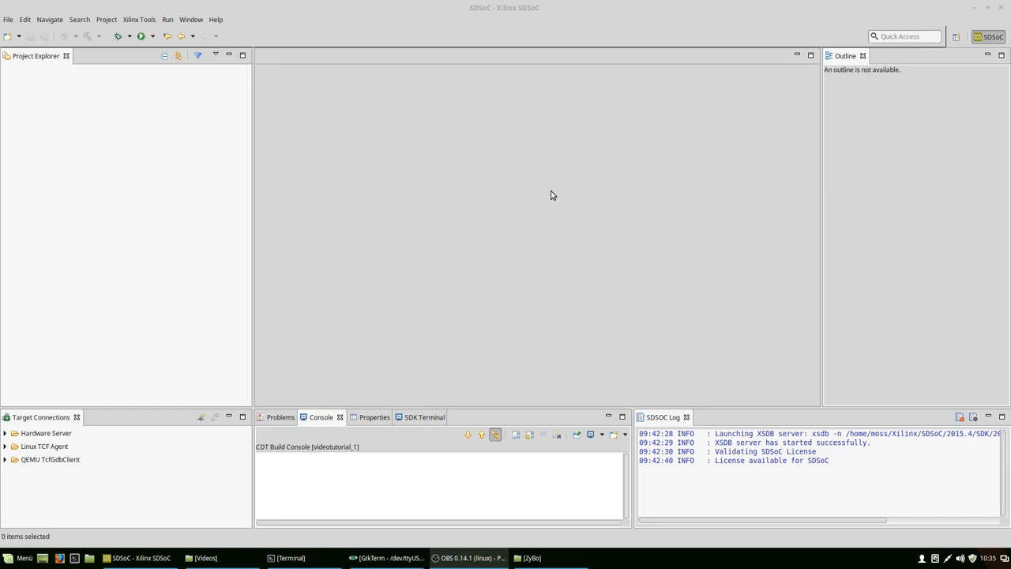
mouse_move(444, 165)
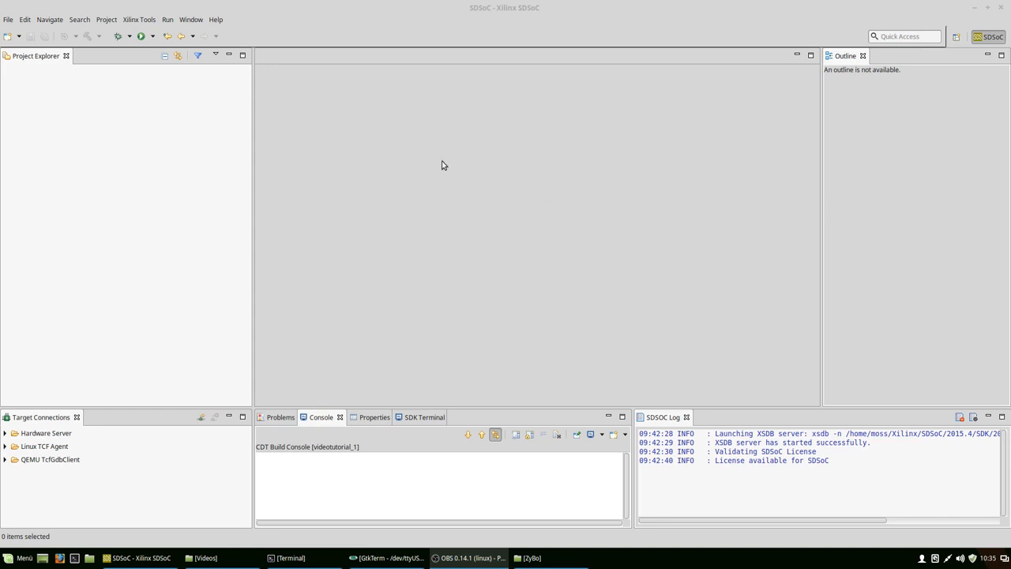
mouse_move(408, 155)
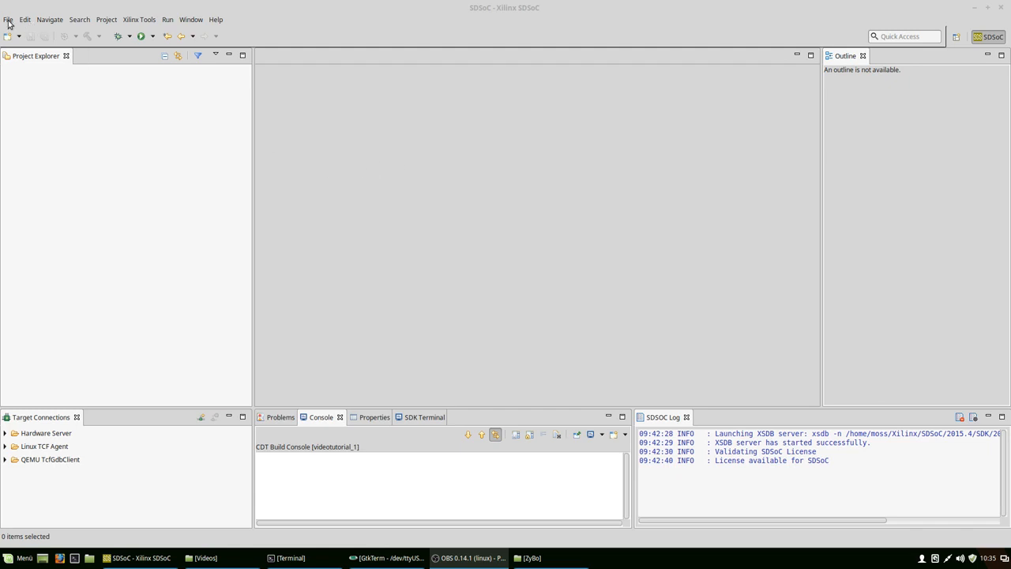
Step: Start a new SDSoC project and name it videotutorial_1
left_click(8, 19)
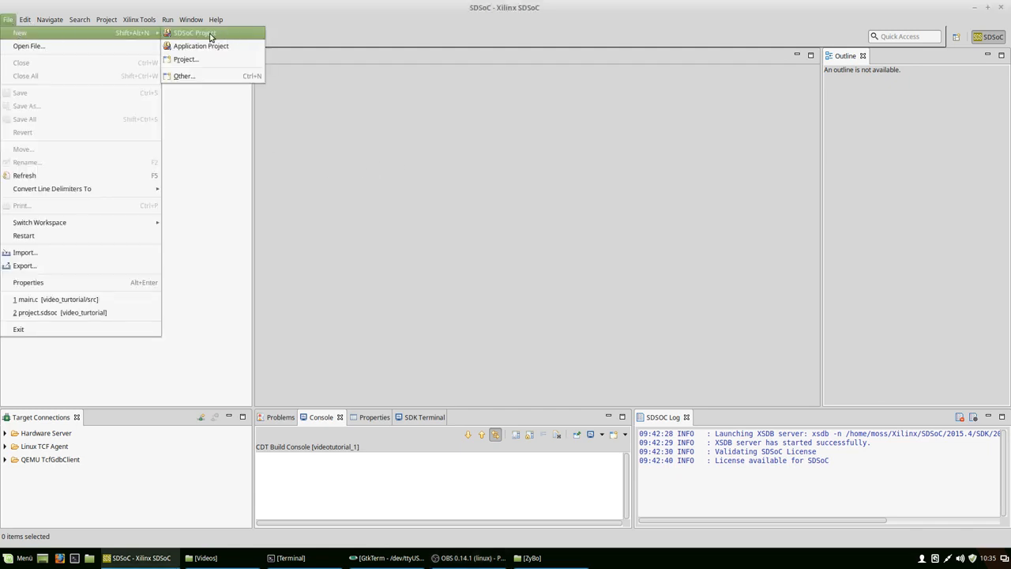
left_click(194, 35)
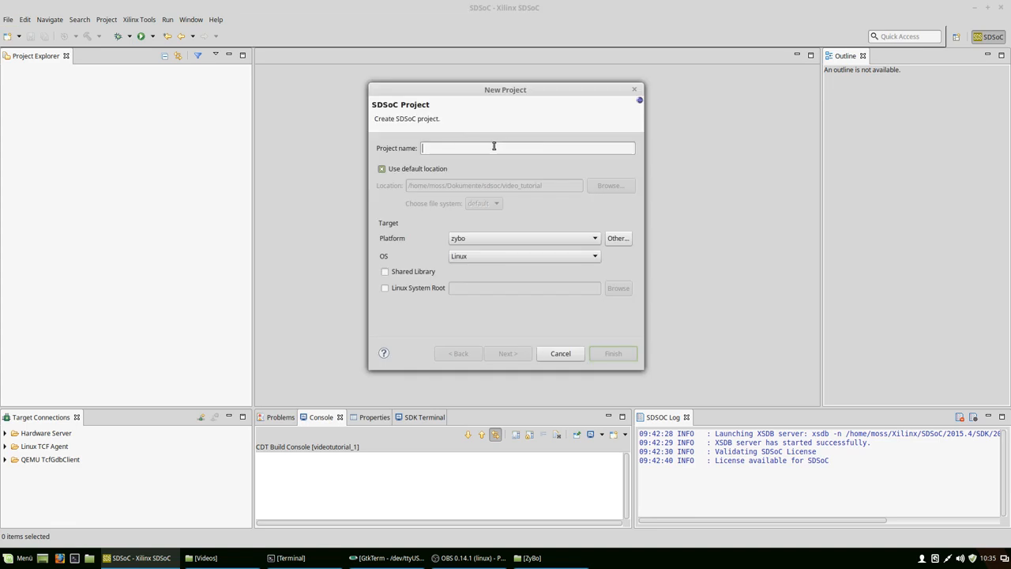
type("videot")
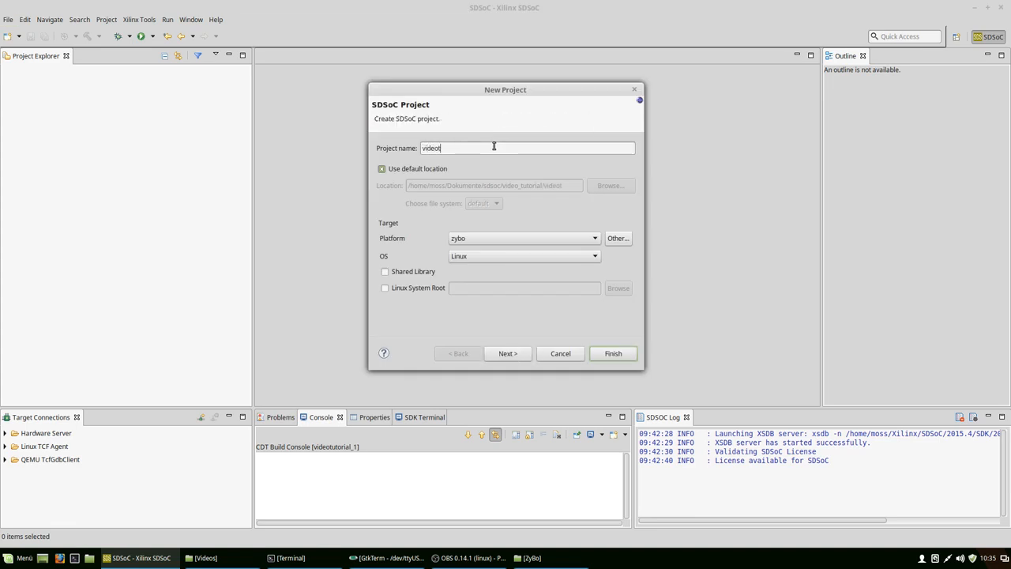
type("uto")
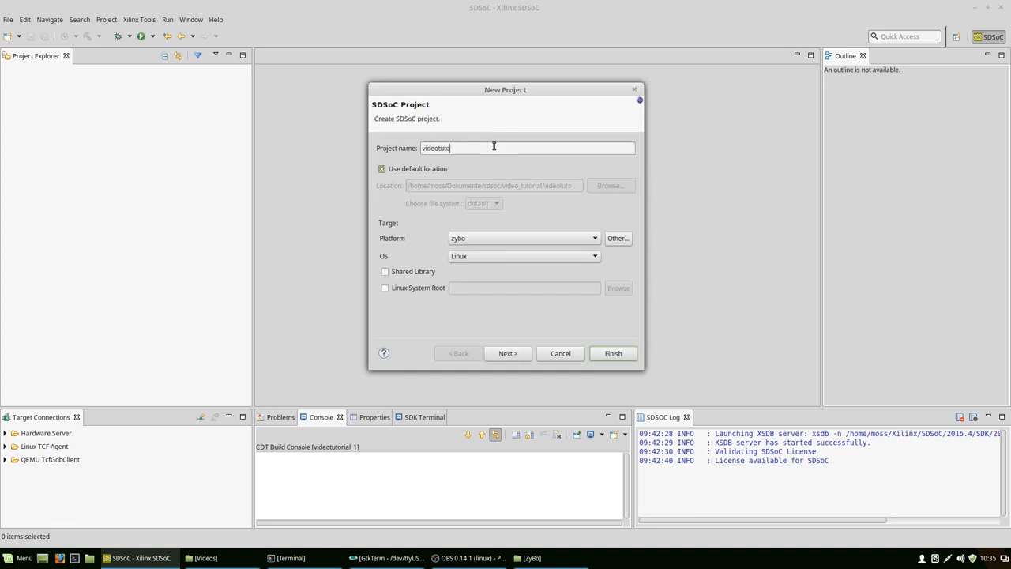
type("rial_1")
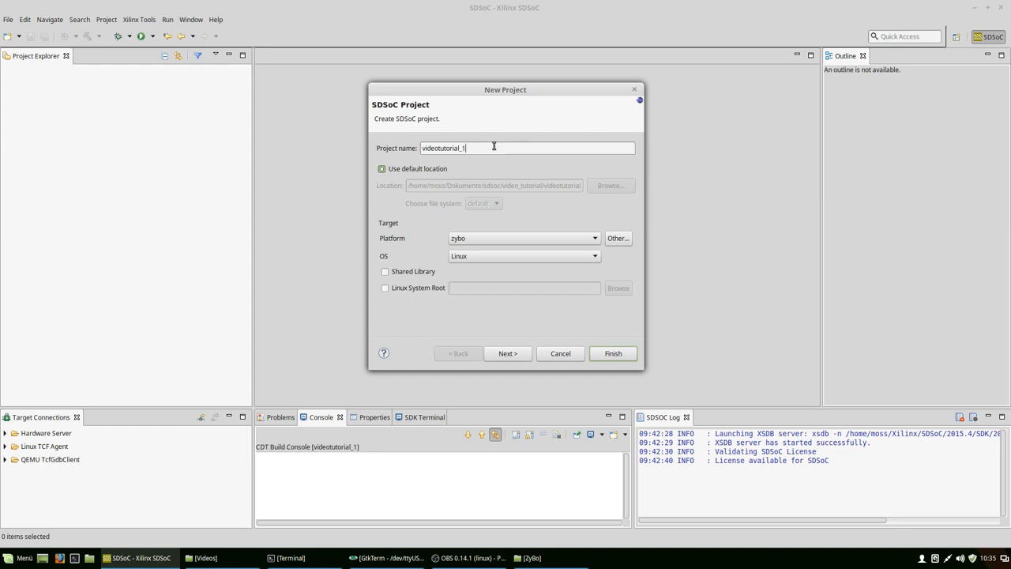
mouse_move(490, 188)
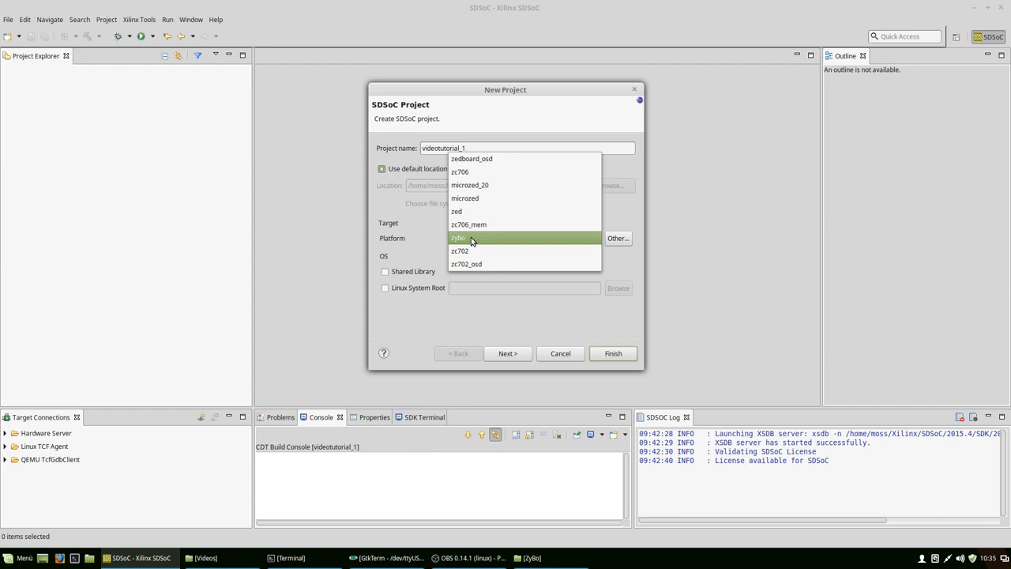
Step: Target the zybo platform with Linux as the operating system
left_click(462, 237)
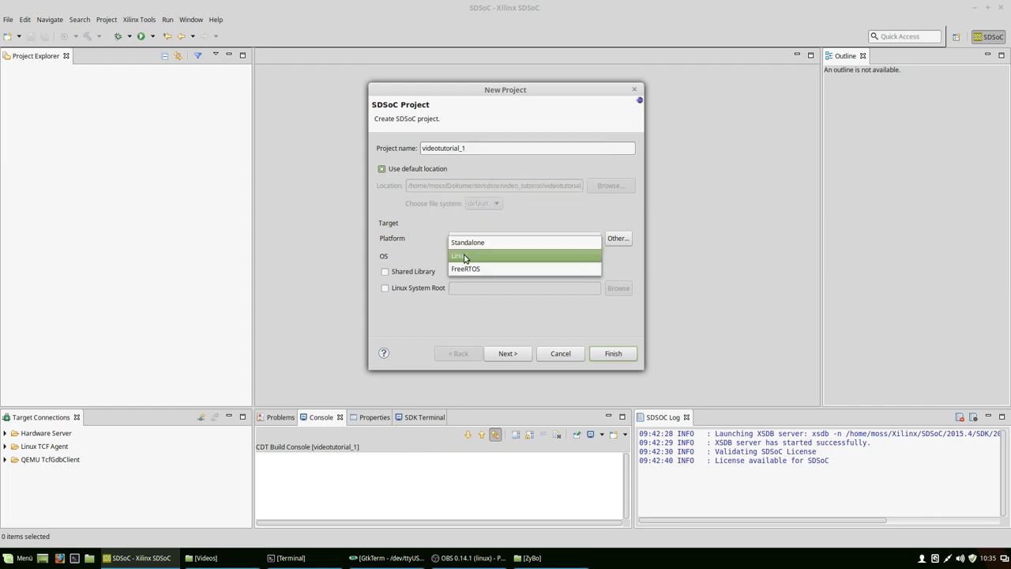
left_click(507, 354)
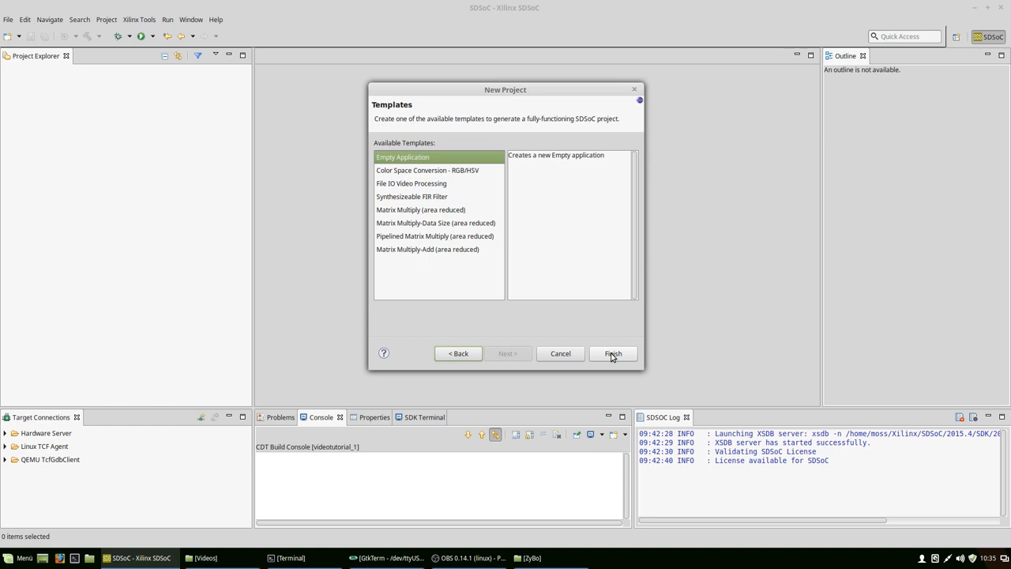
Step: Finish with the Empty Application template and expand videotutorial_1 to its src folder
left_click(614, 354)
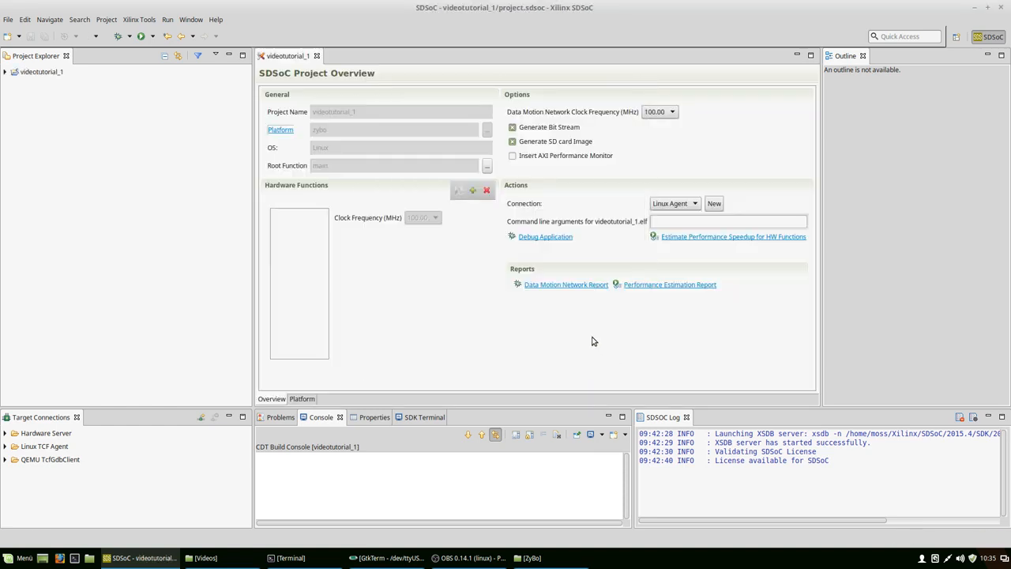
mouse_move(480, 132)
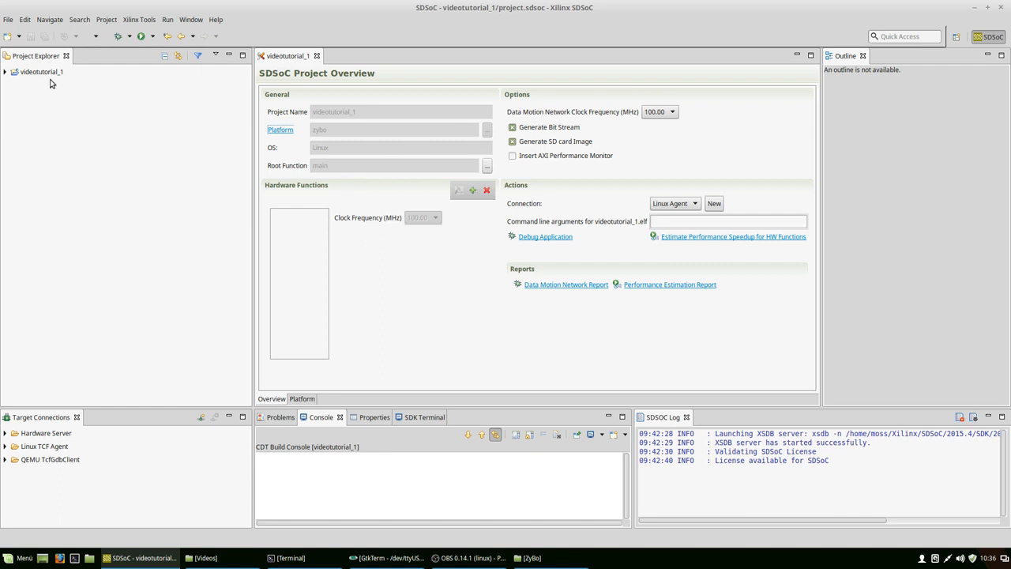
left_click(45, 76)
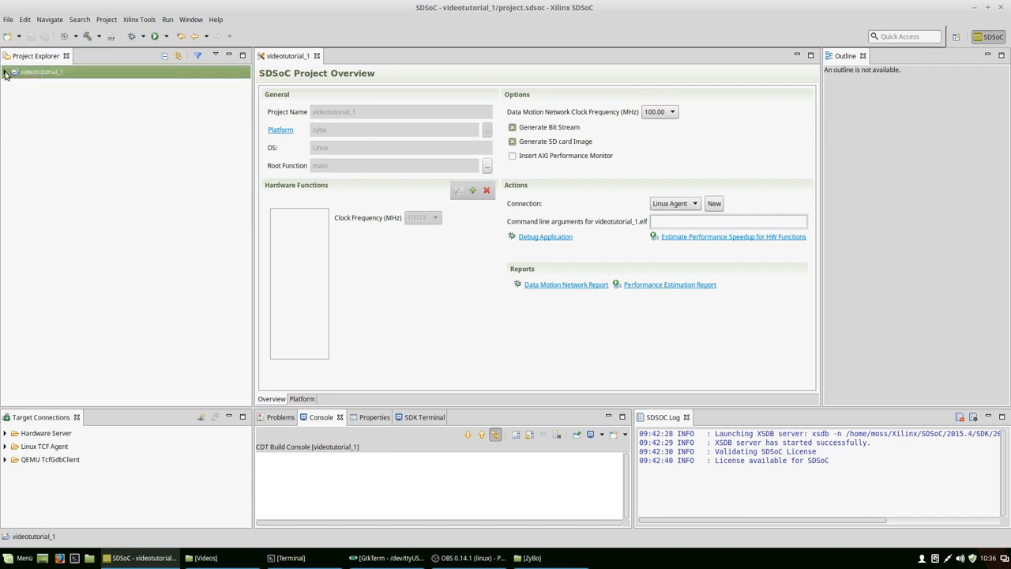
left_click(8, 76)
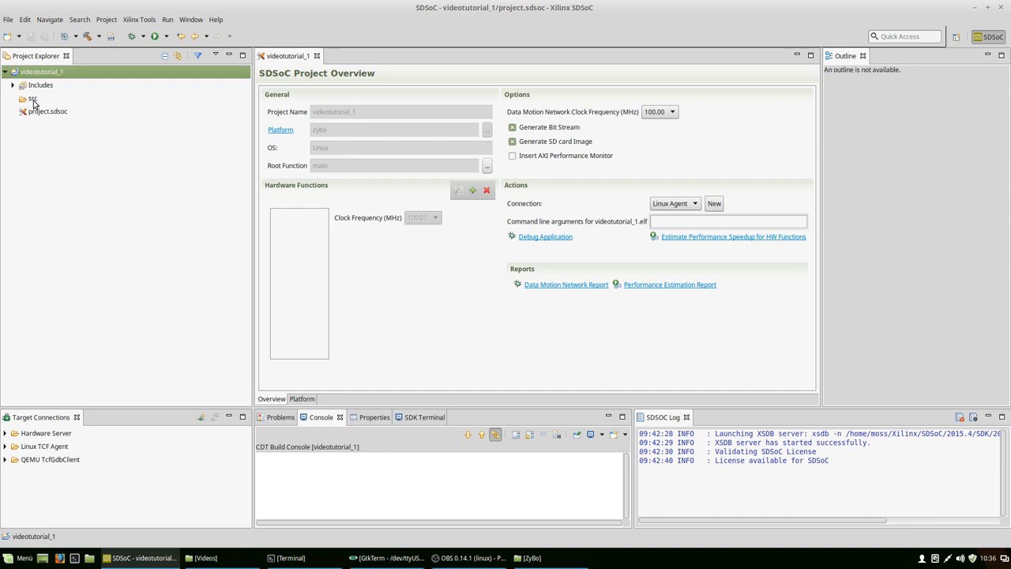
left_click(33, 98)
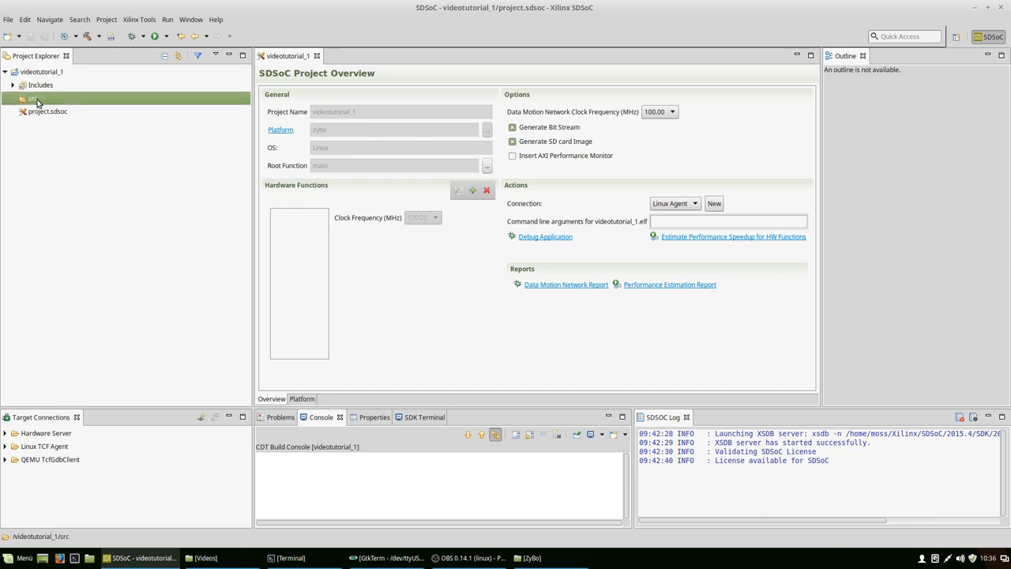
Step: Add a new source file main.c to the src folder
right_click(32, 101)
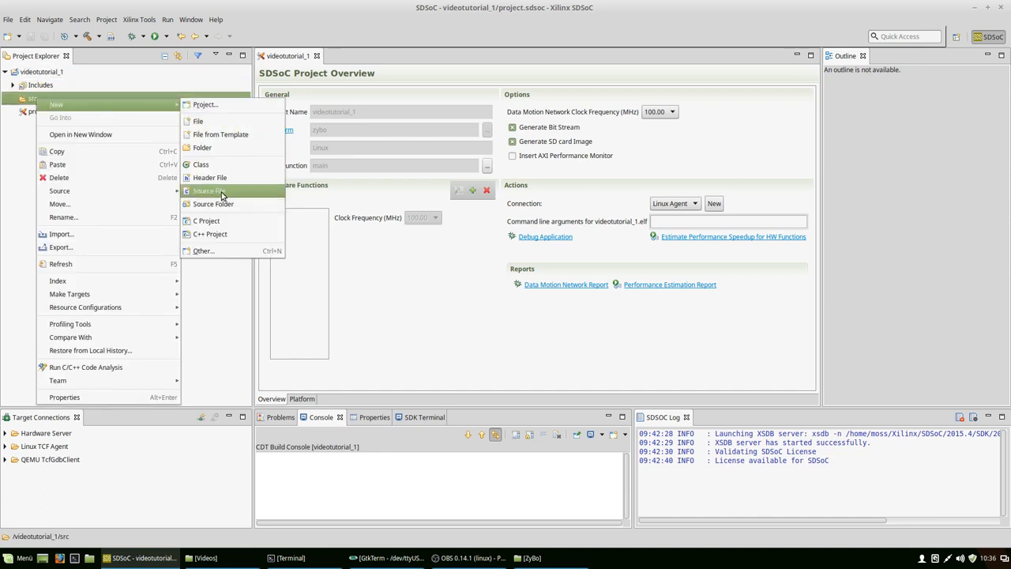
left_click(209, 190)
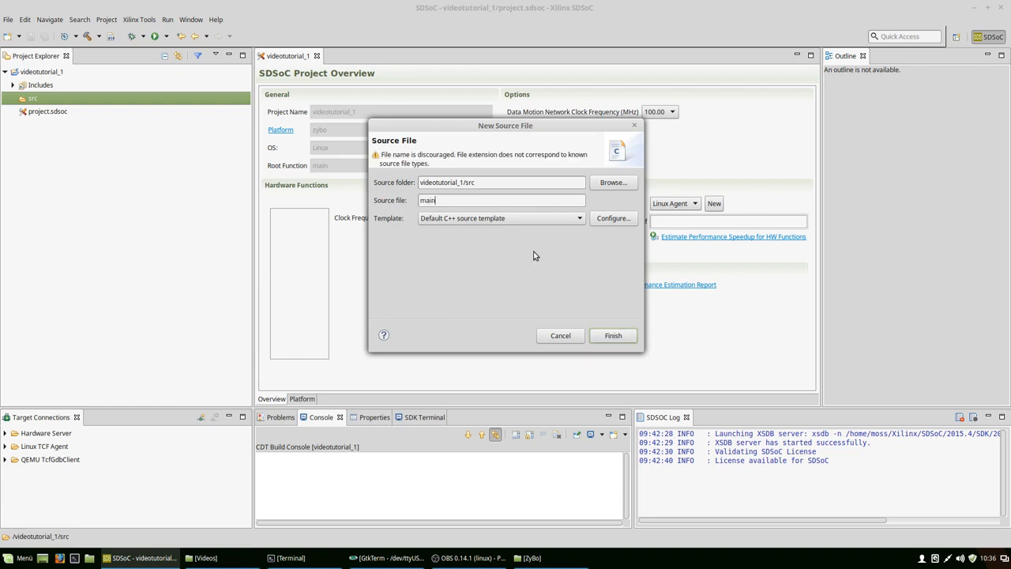
left_click(613, 335)
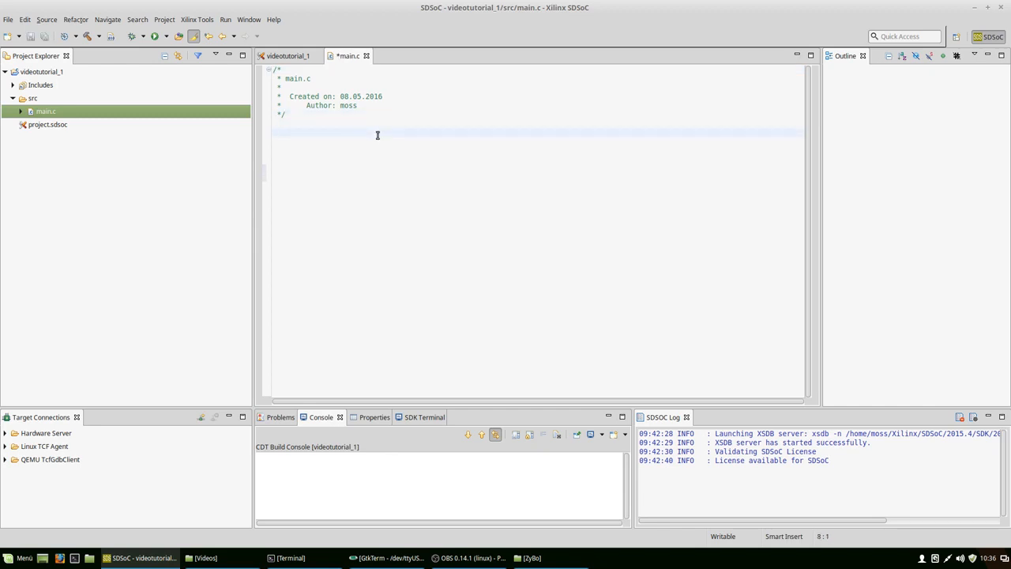
Step: Write the stdio.h include and an int main(void) skeleton ending with return 0;
type("#include <>")
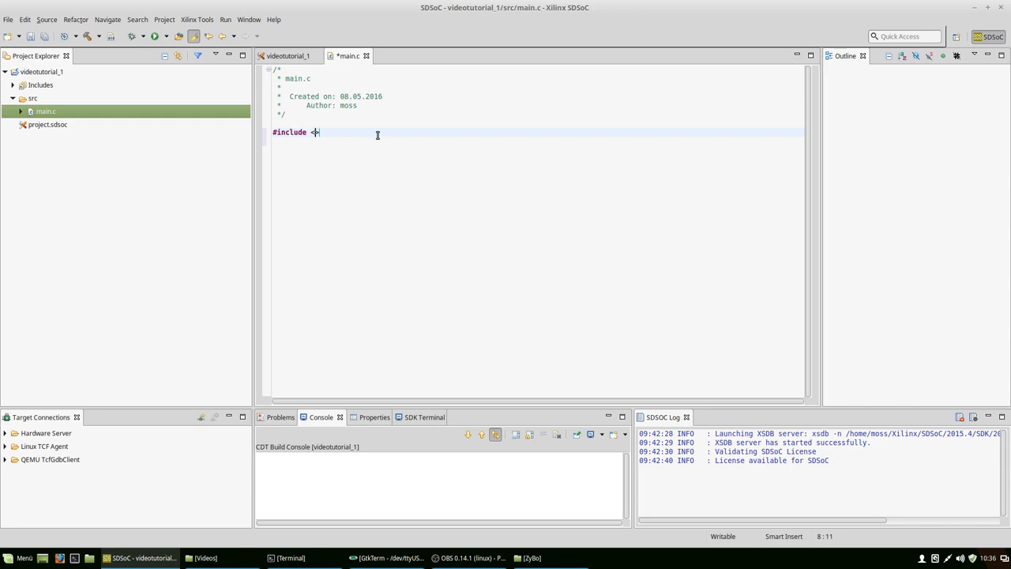
type("stdio.h>")
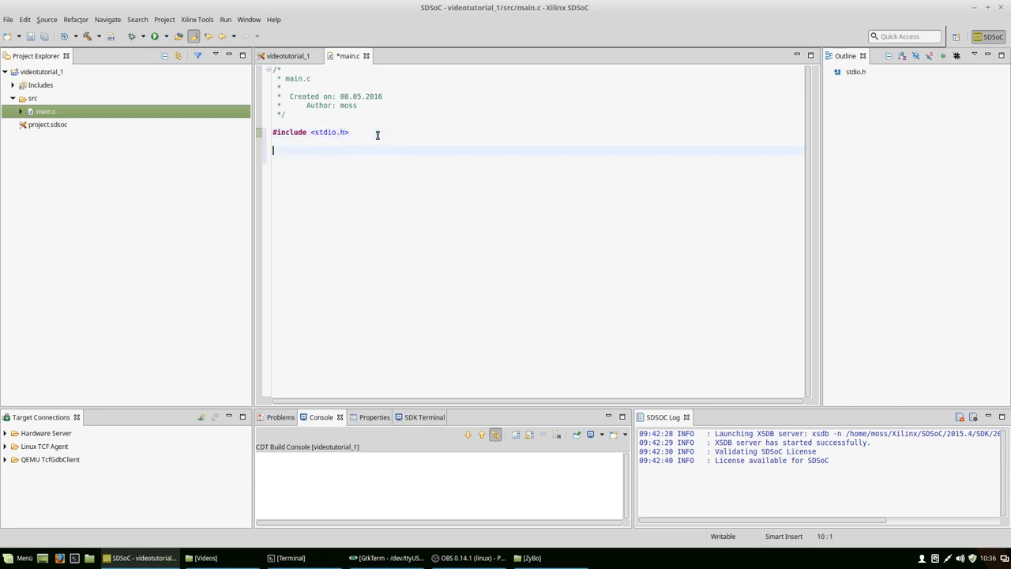
type("int main()")
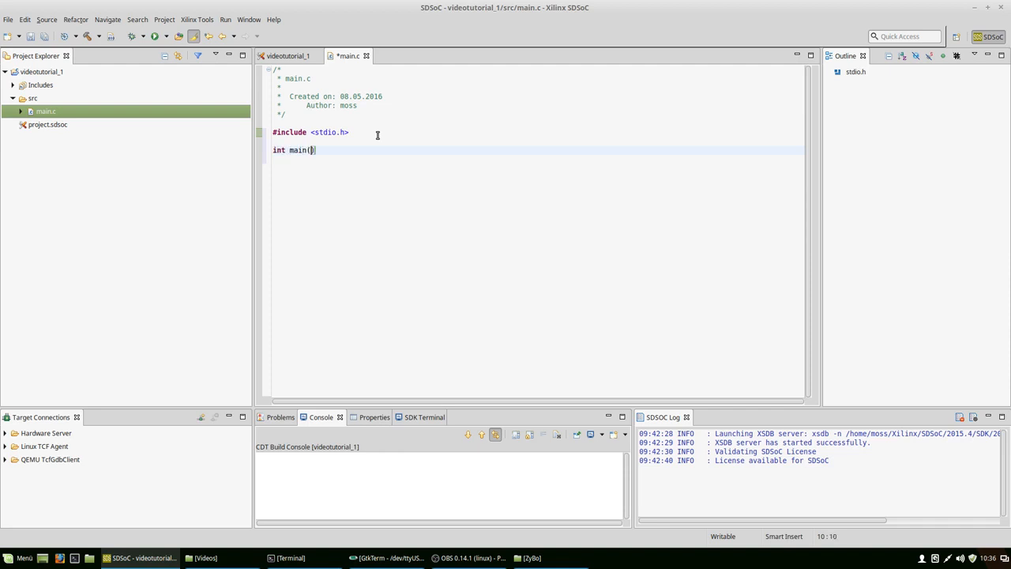
type("void) {")
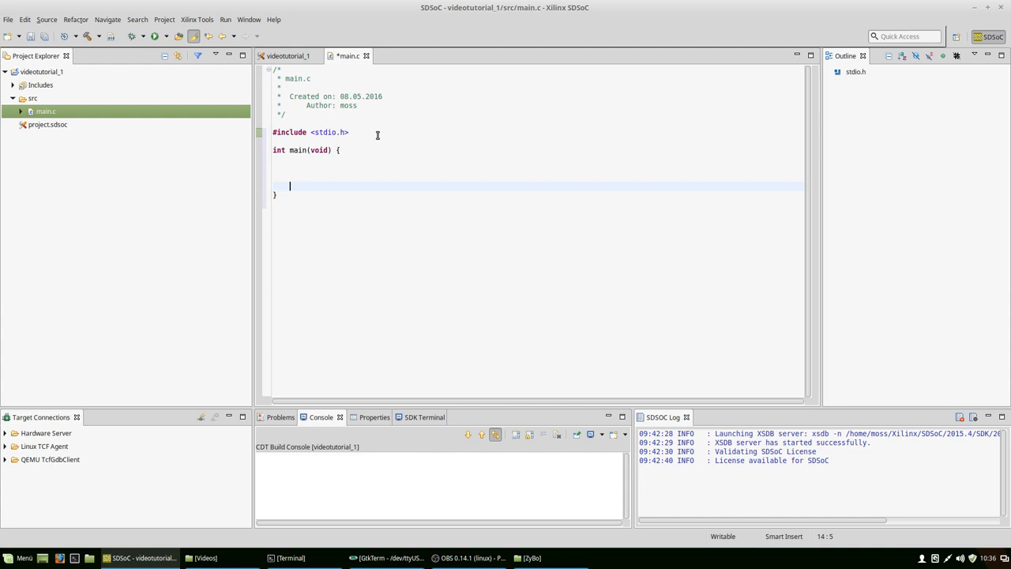
type("reut")
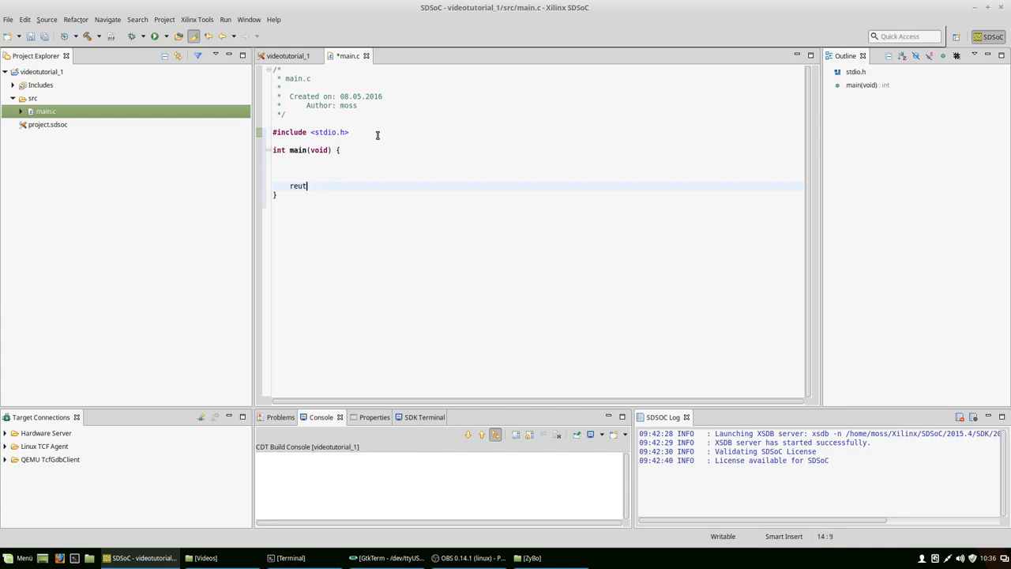
type("return 0;")
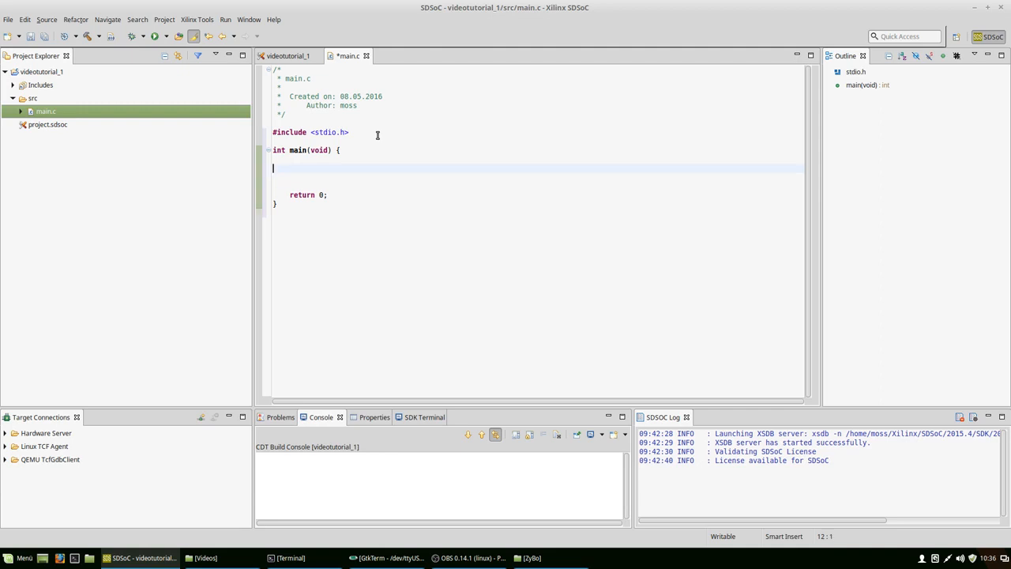
Step: Add char c; and a while(1) loop with scanf("%c",&c); and printf("Hello World\r\n");
type("char")
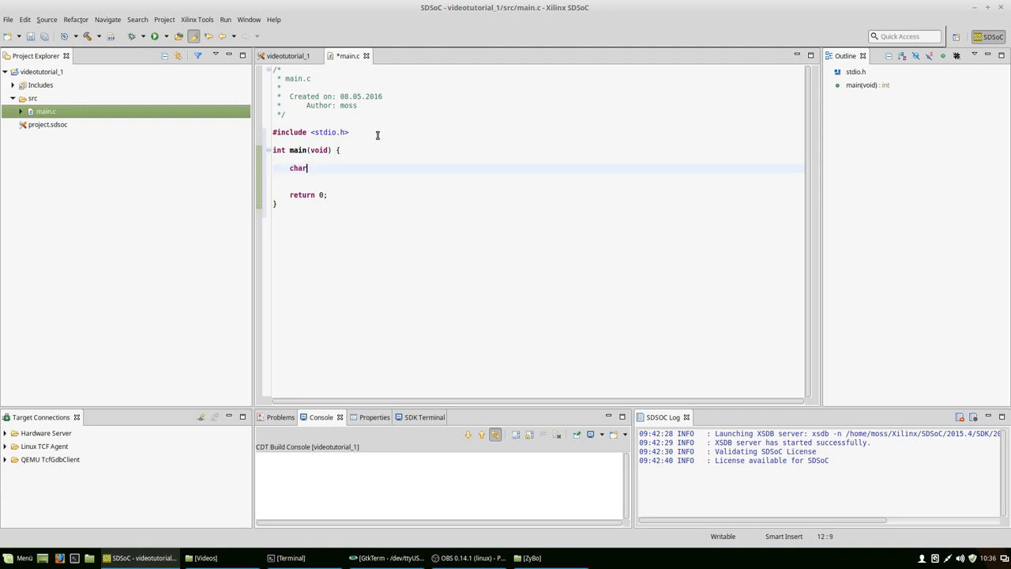
type("c;")
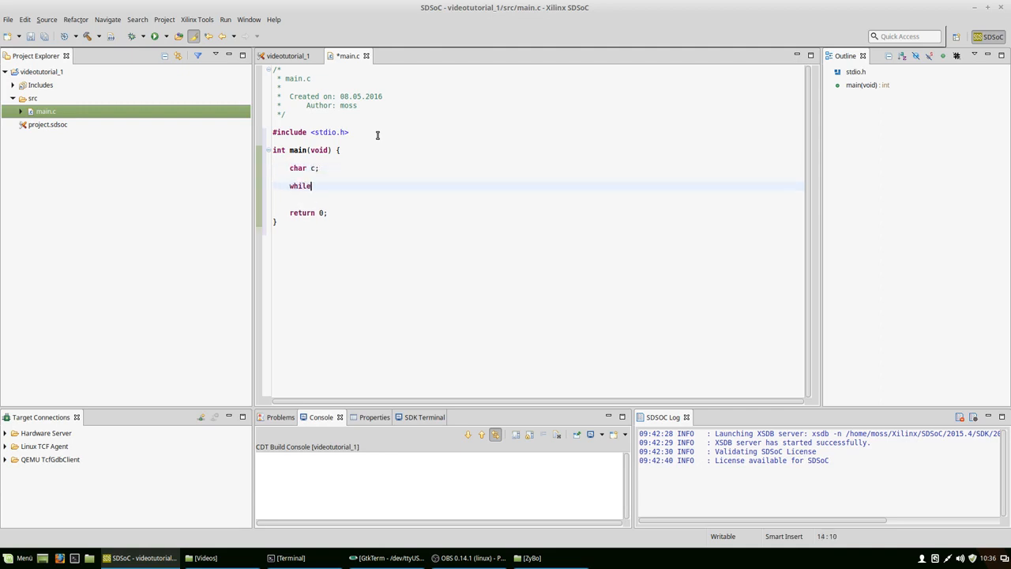
type("(1) {")
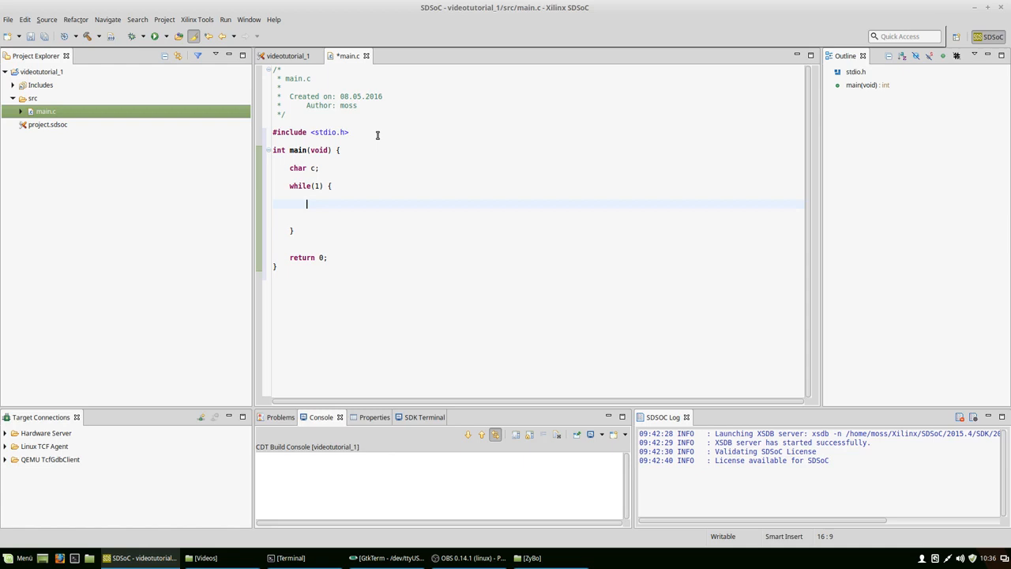
type("scanf(\"\")")
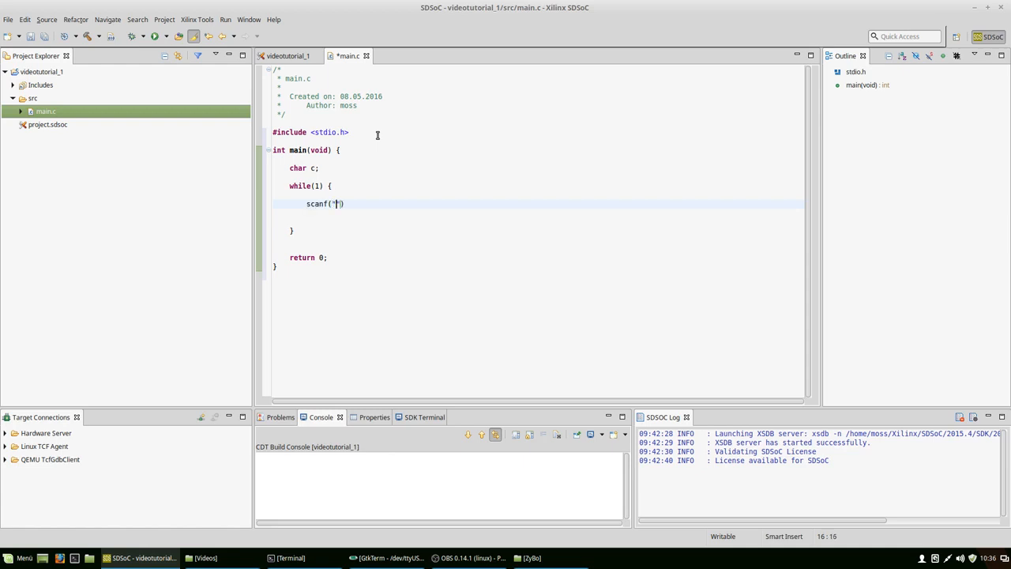
type("%c")
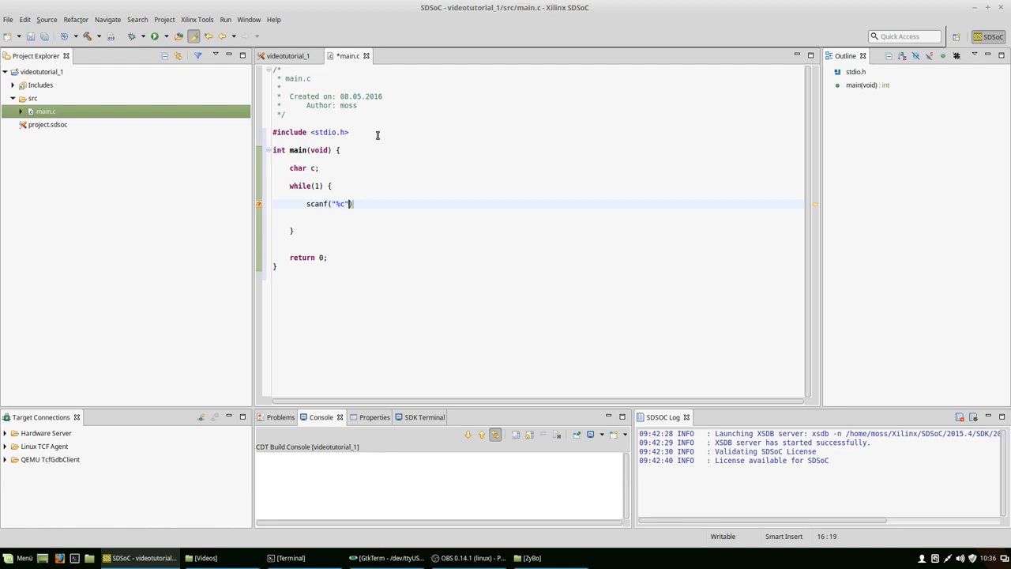
type(",&c")
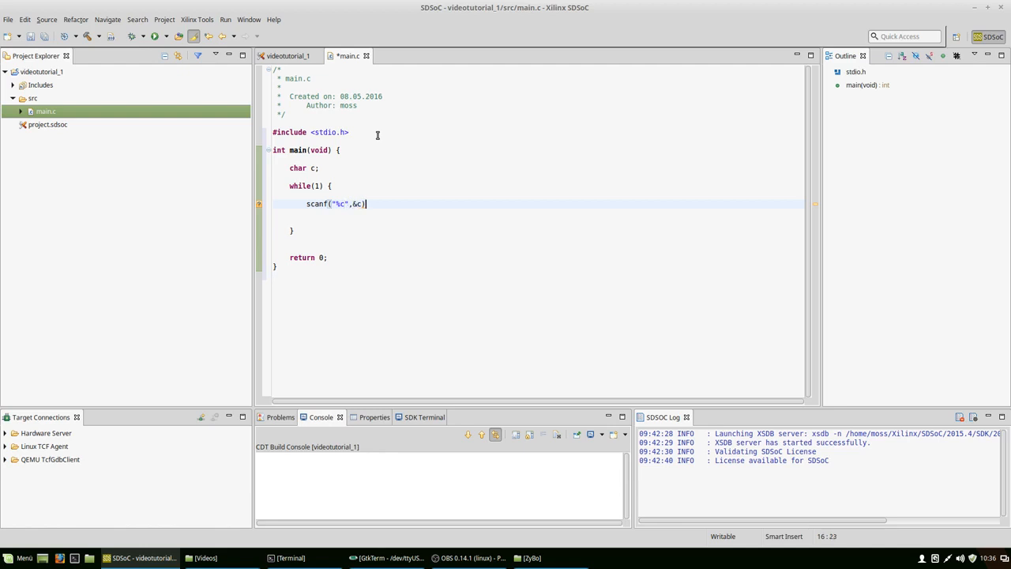
type(";")
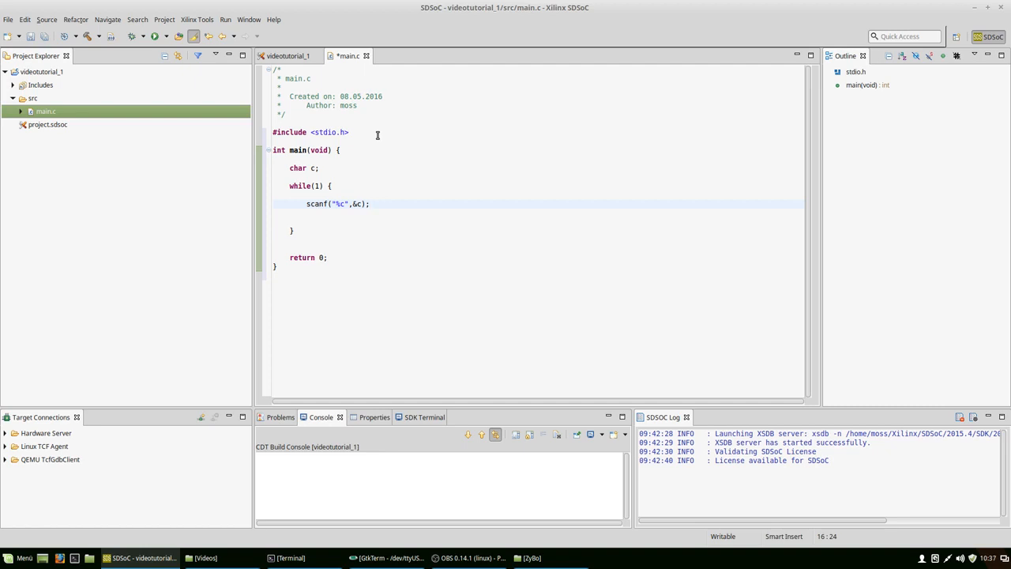
type("printf(\"Hello World\\r\\n\");")
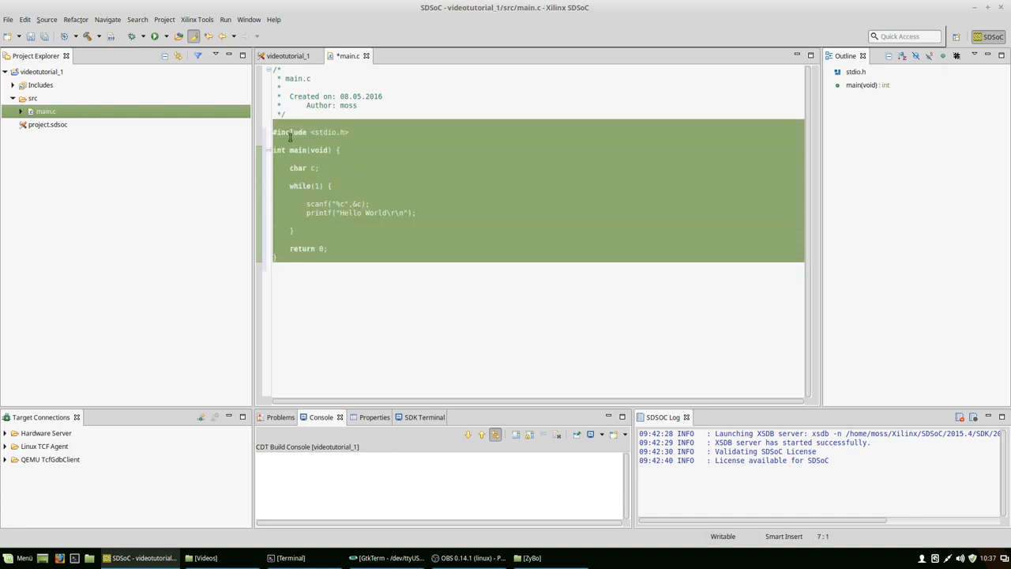
left_click(457, 220)
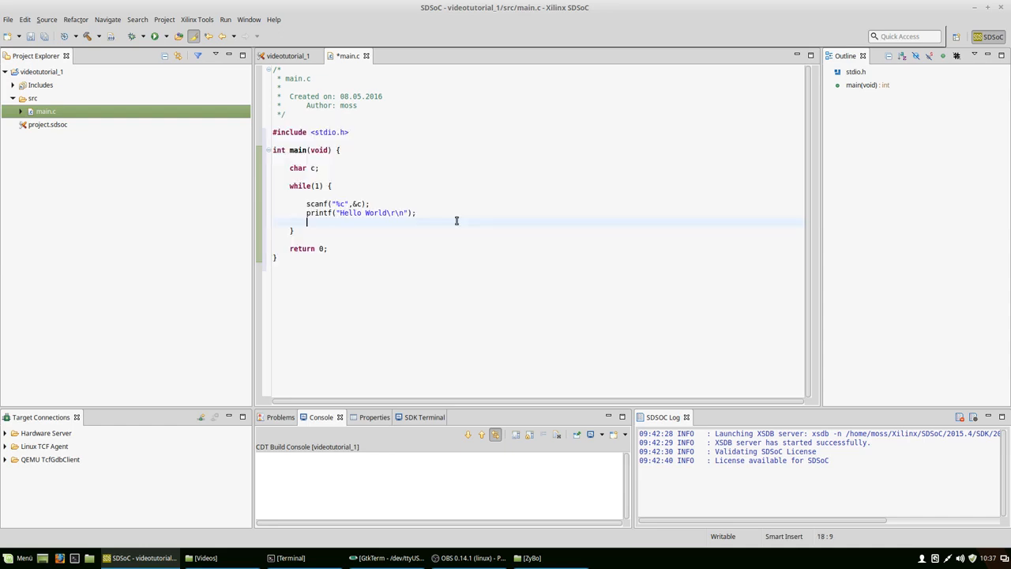
mouse_move(395, 246)
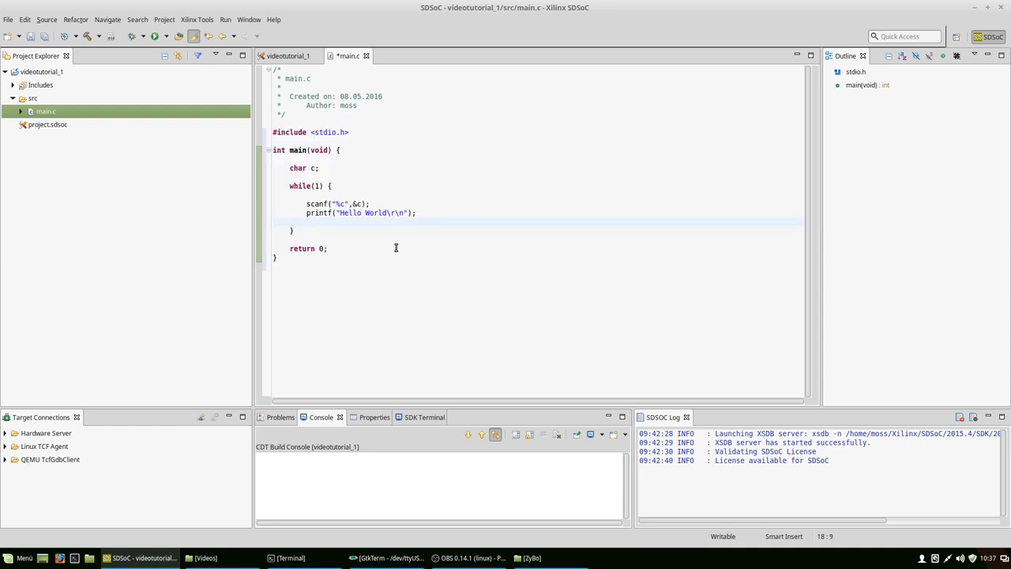
mouse_move(449, 252)
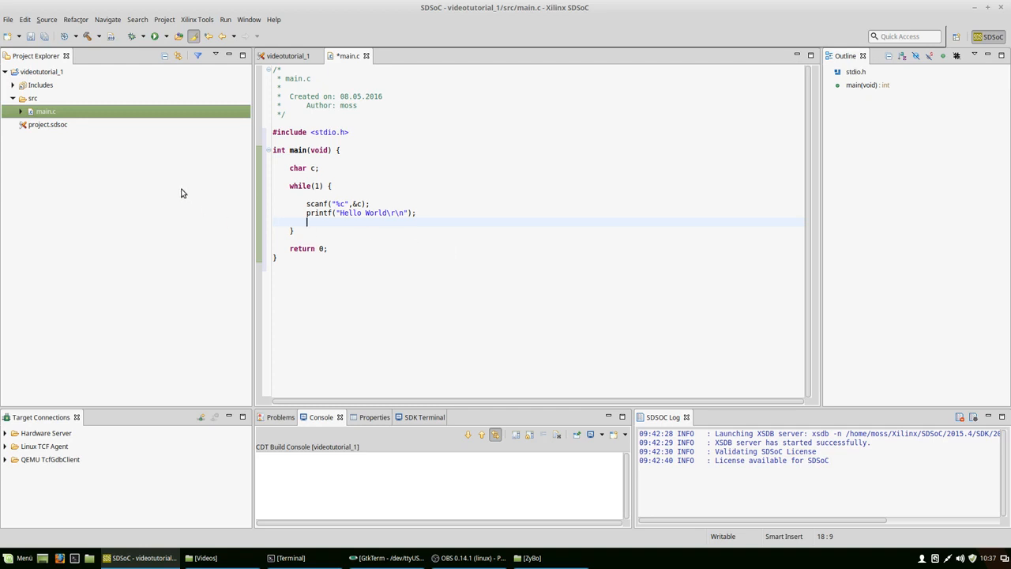
left_click(48, 73)
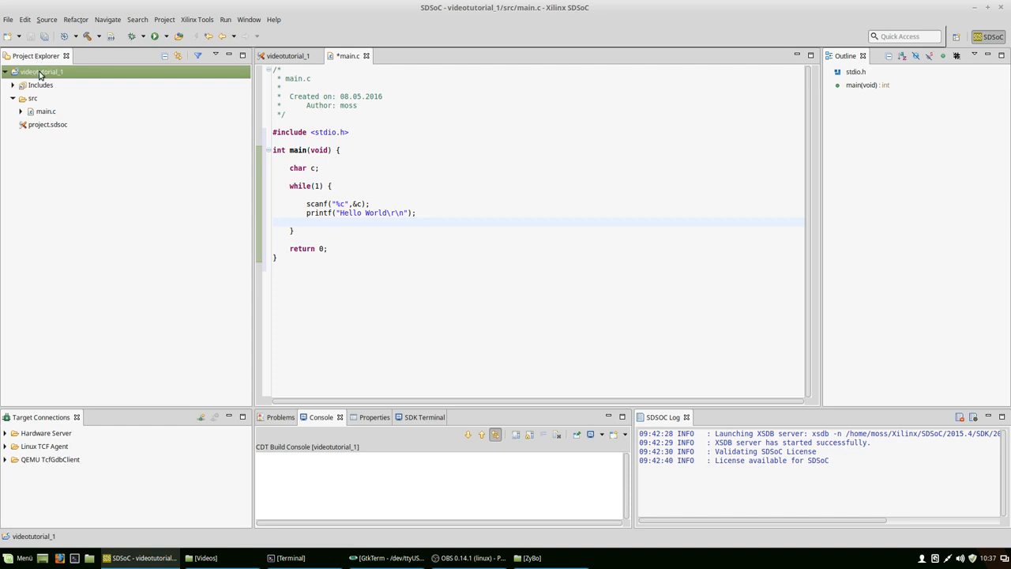
Step: Make SDRelease the active build configuration for videotutorial_1
right_click(38, 72)
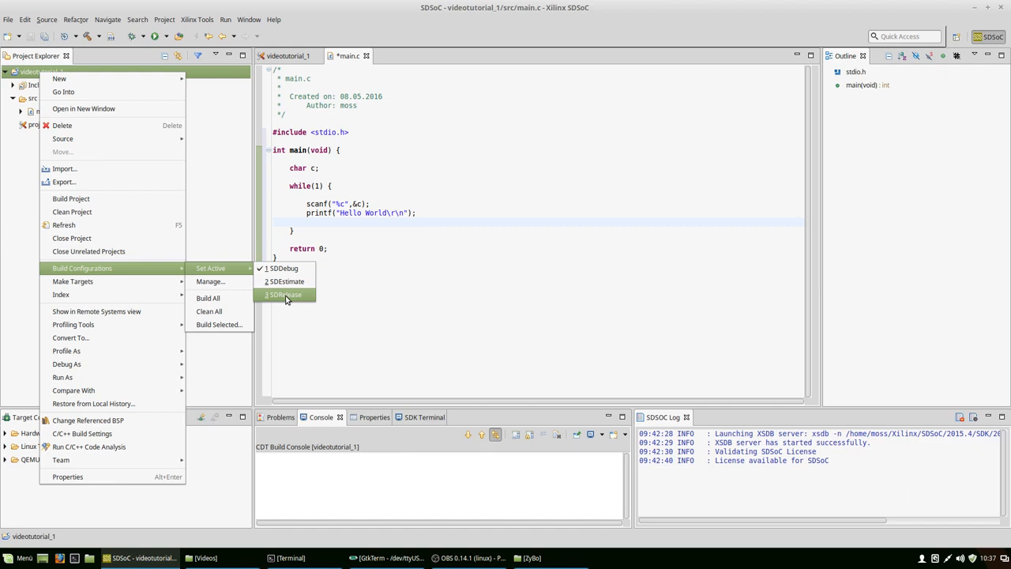
mouse_move(291, 297)
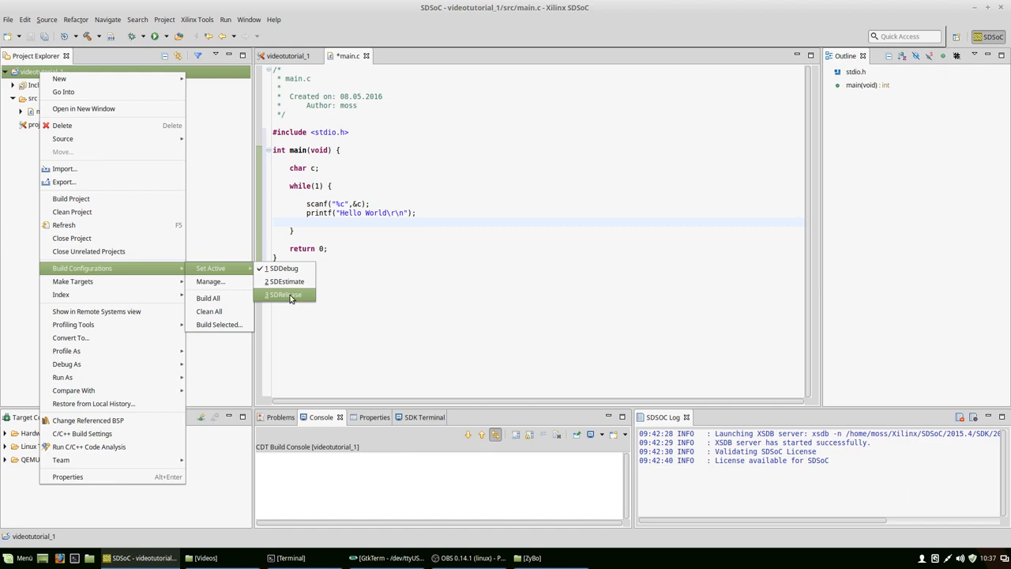
left_click(284, 295)
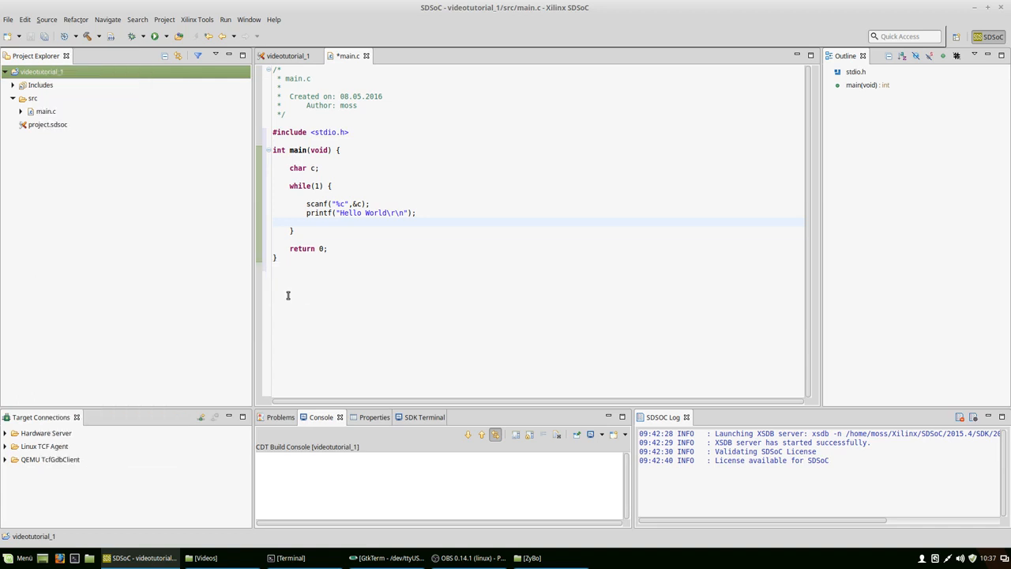
Step: Build All and expand the SDRelease output folder containing videotutorial_1.elf
left_click(164, 19)
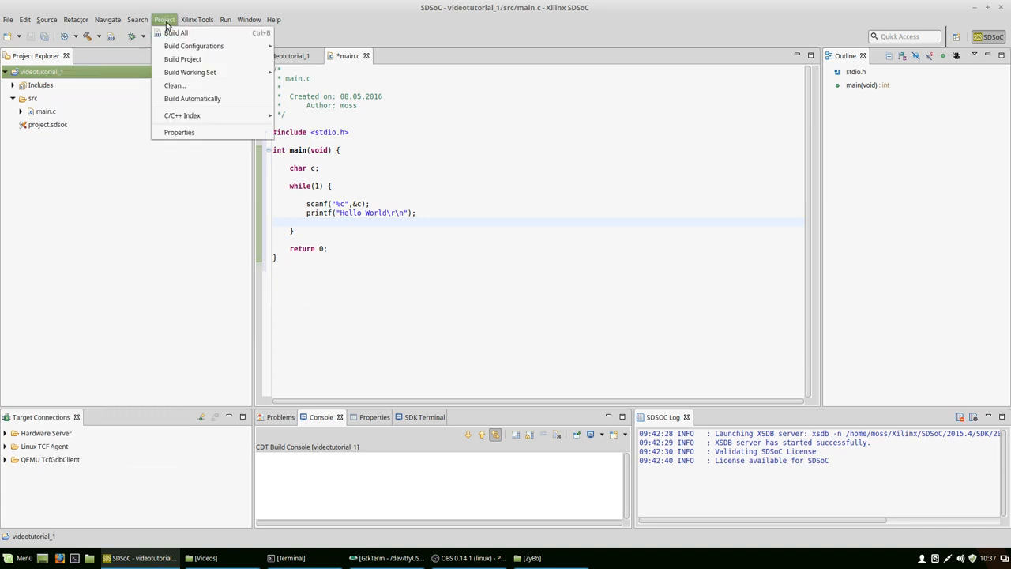
left_click(177, 35)
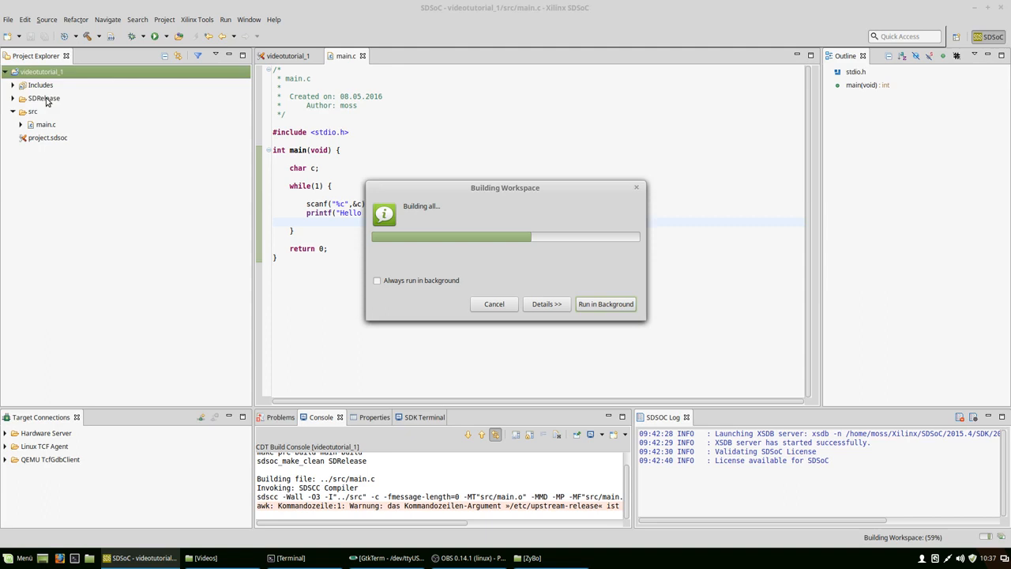
left_click(45, 98)
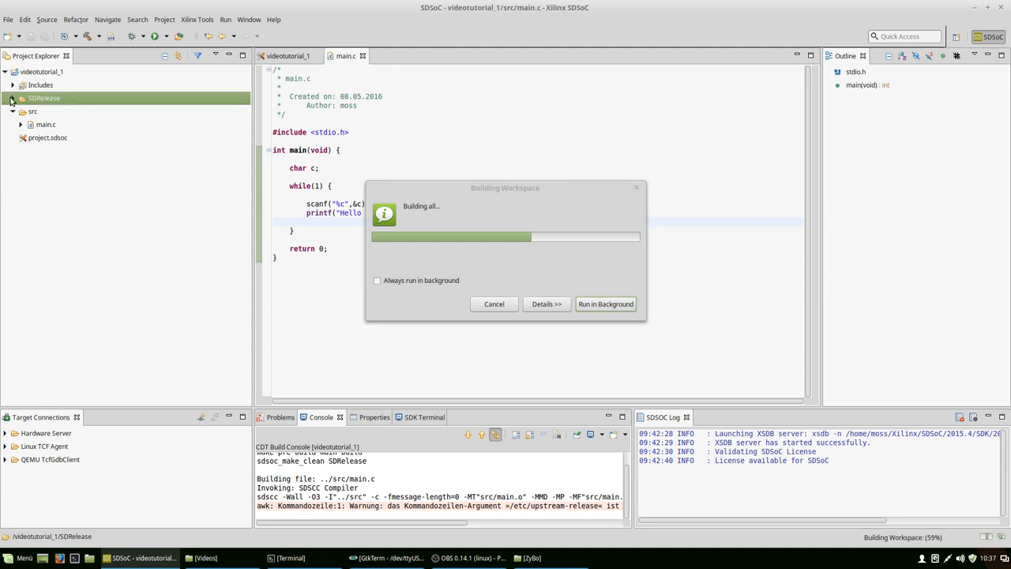
left_click(11, 102)
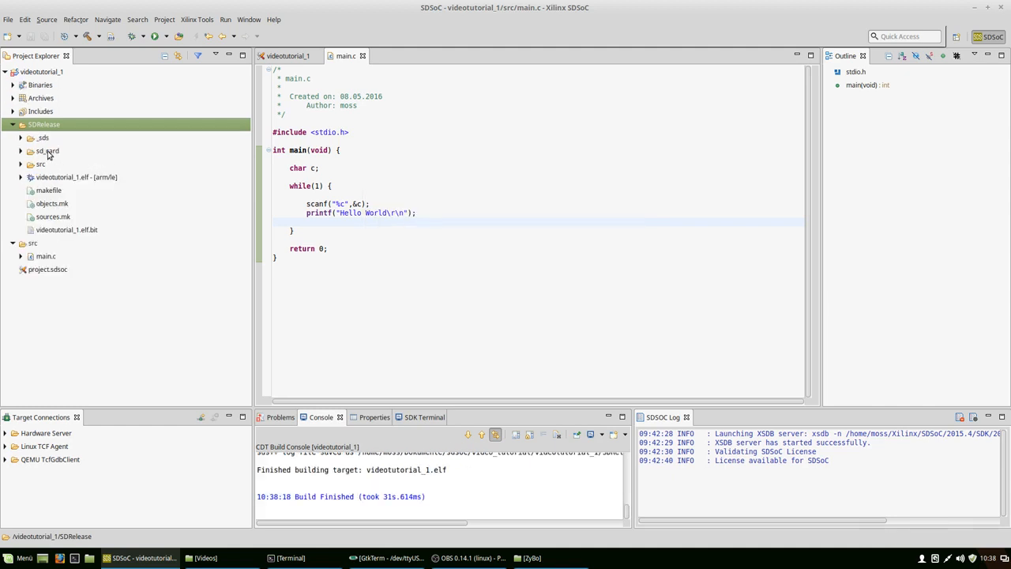
Step: Expand sd_card and copy its seven files, including BOOT.BIN and videotutorial_1.elf, to the ZyBo card
left_click(22, 152)
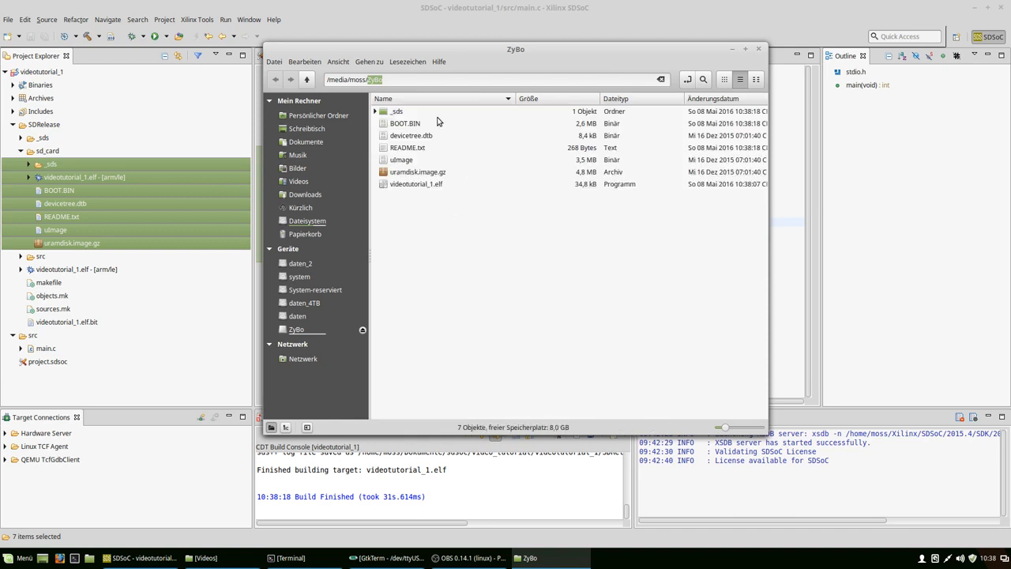
mouse_move(365, 334)
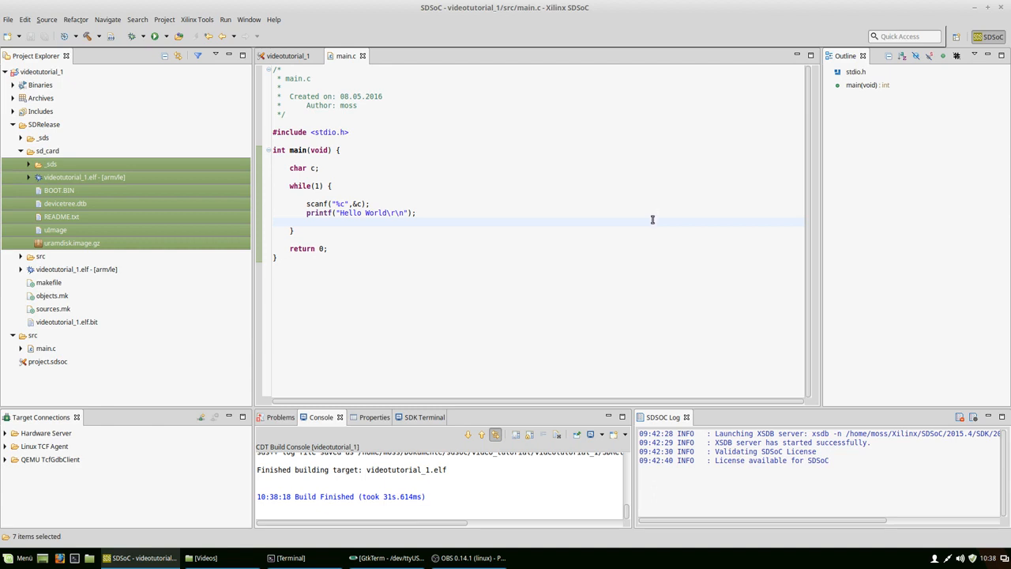
Step: Connect GtkTerm to /dev/ttyUSB1 with the port baud rate set to 115200
left_click(379, 558)
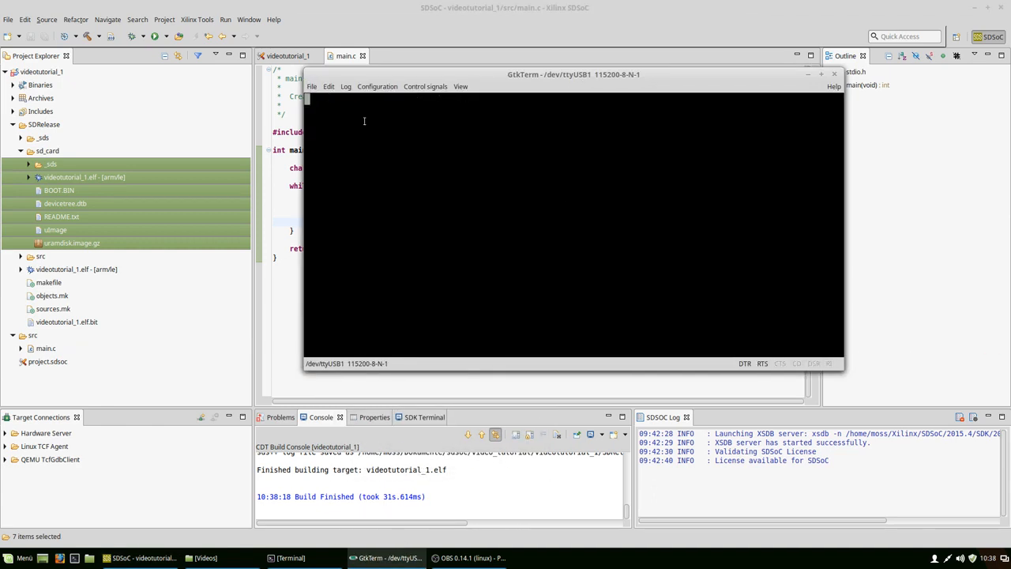
left_click(376, 85)
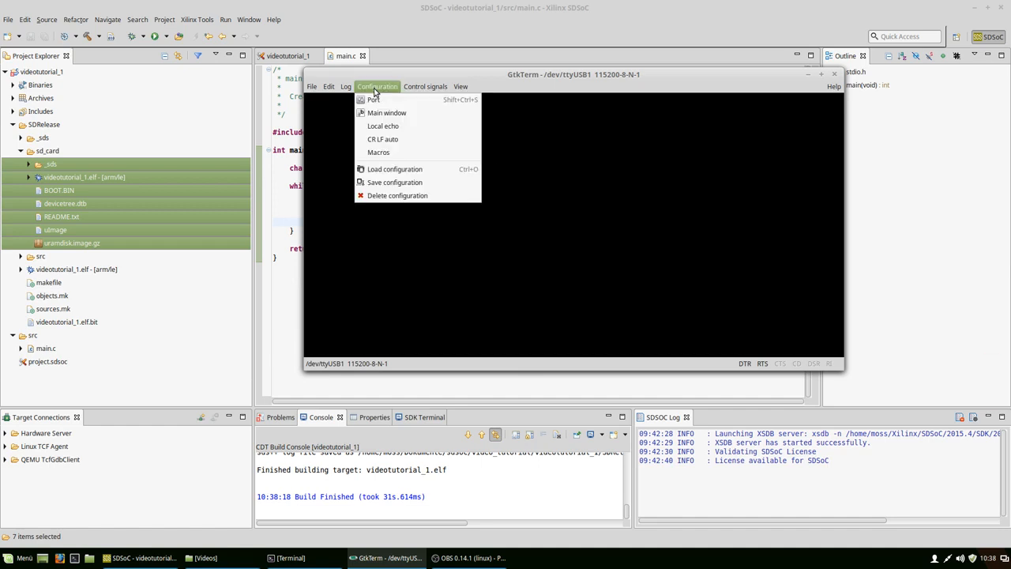
left_click(373, 99)
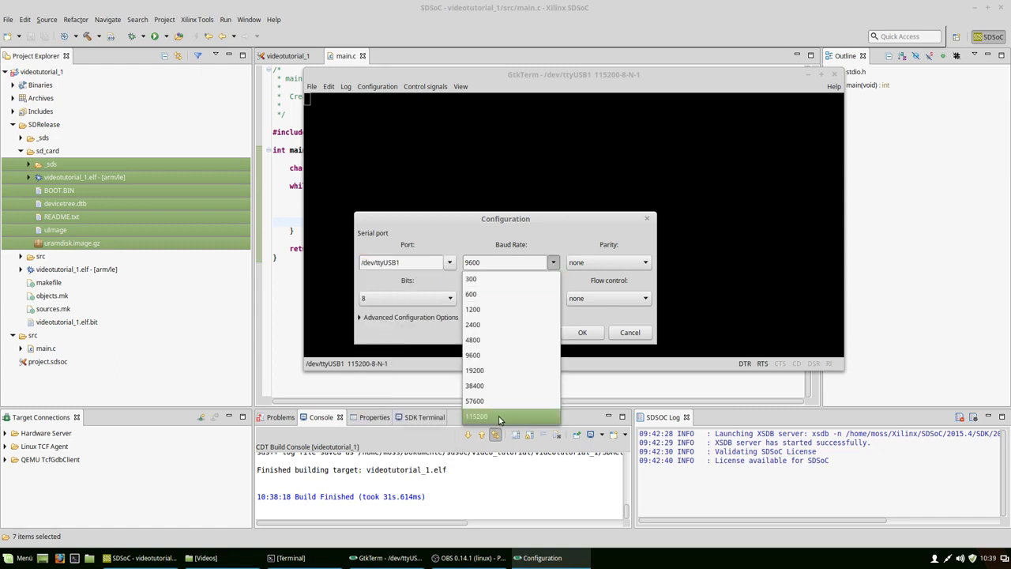
left_click(477, 416)
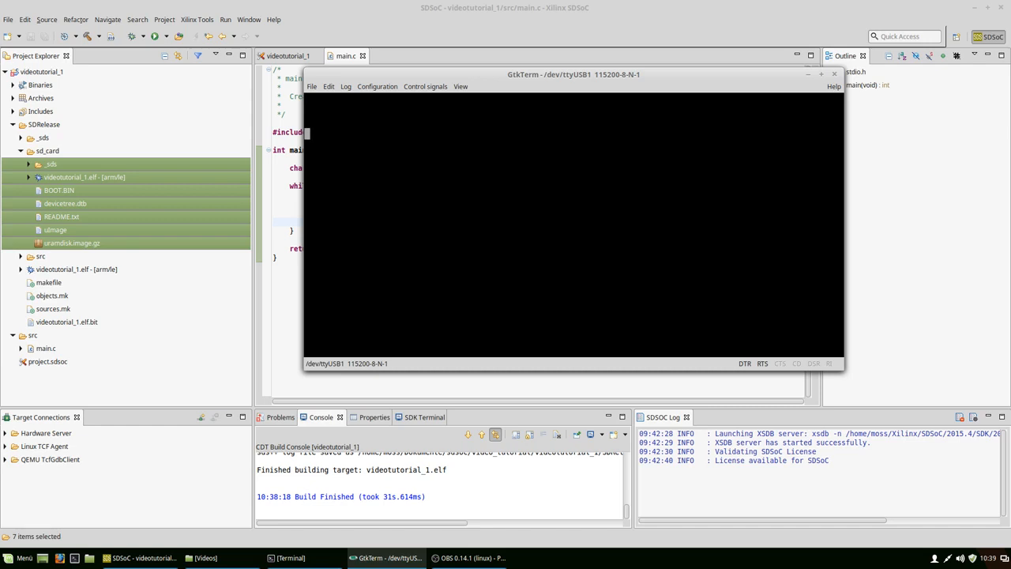
mouse_move(586, 163)
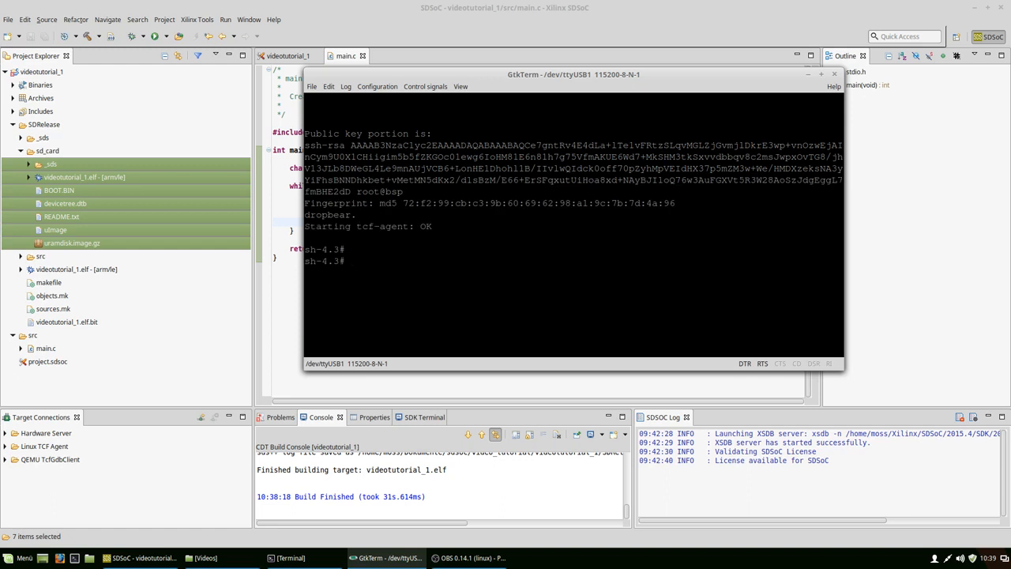
Step: List files, change into /mnt, and pick up the videotutorial_1.elf name from the listing
type("ls -l")
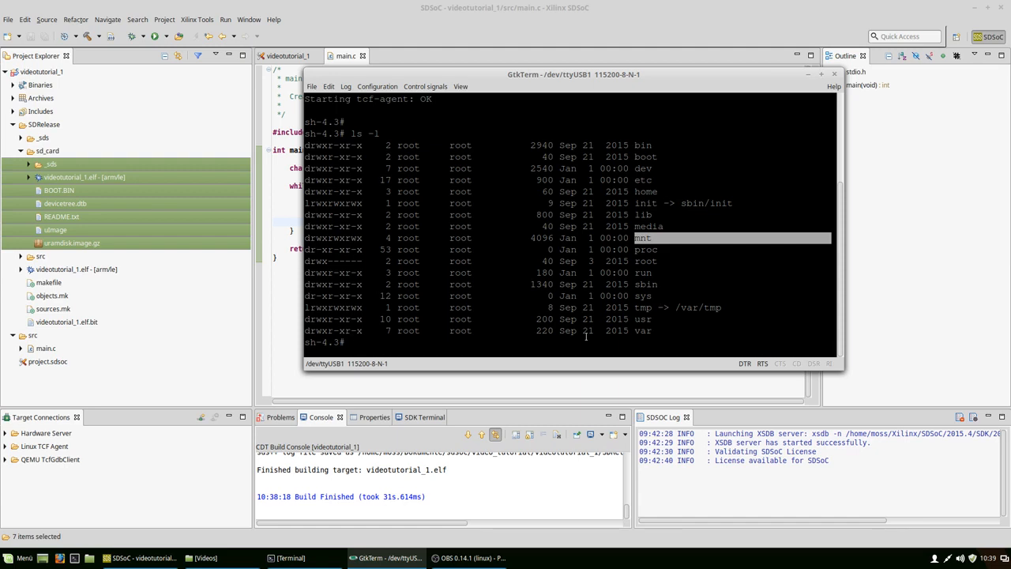
type("cd mnt")
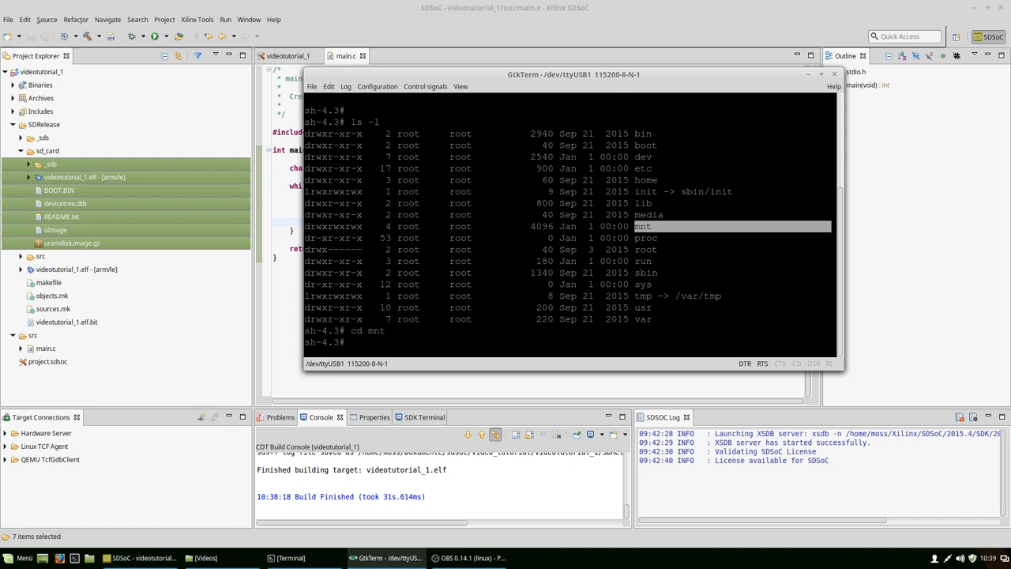
key("Return")
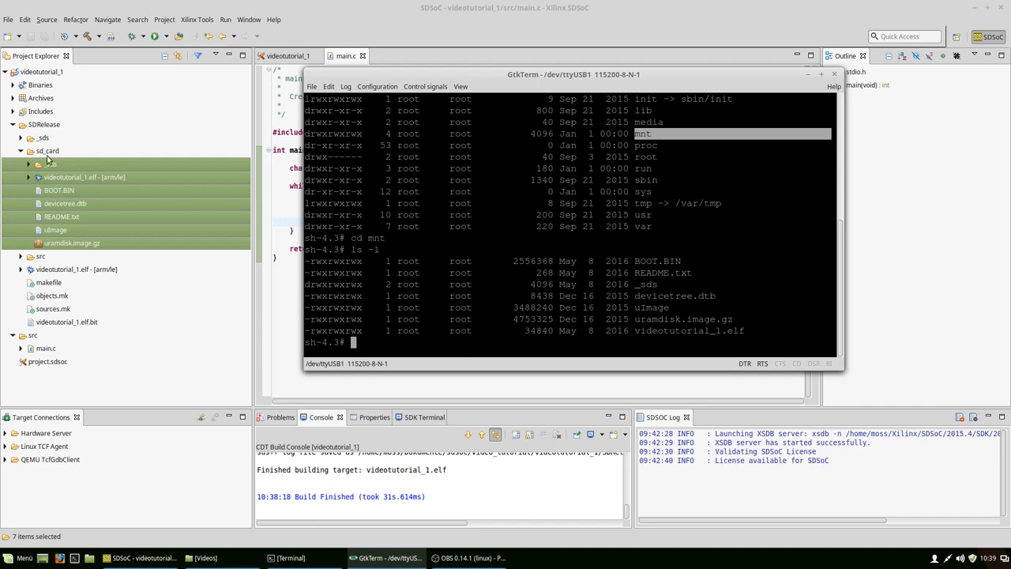
mouse_move(696, 286)
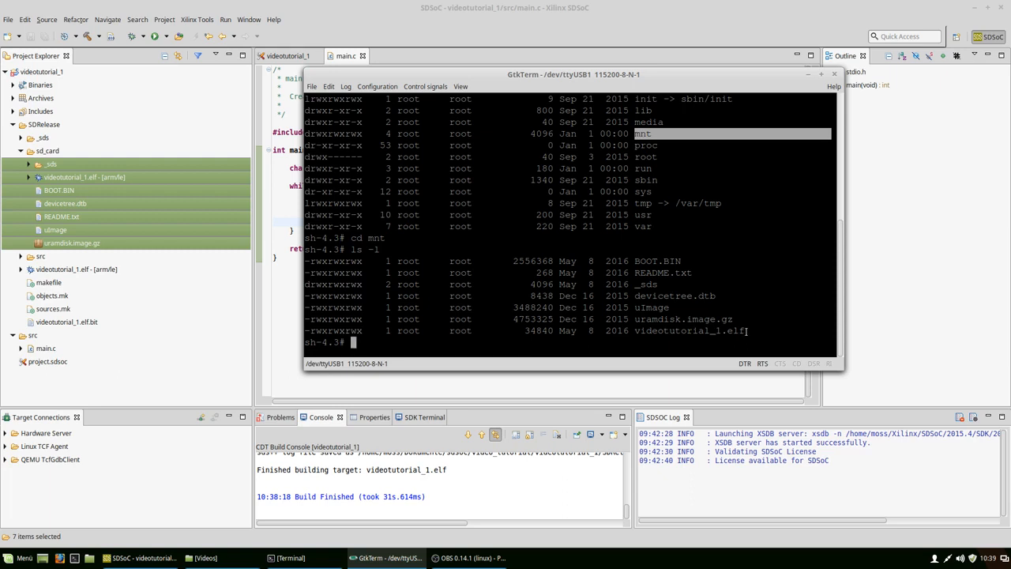
double_click(692, 331)
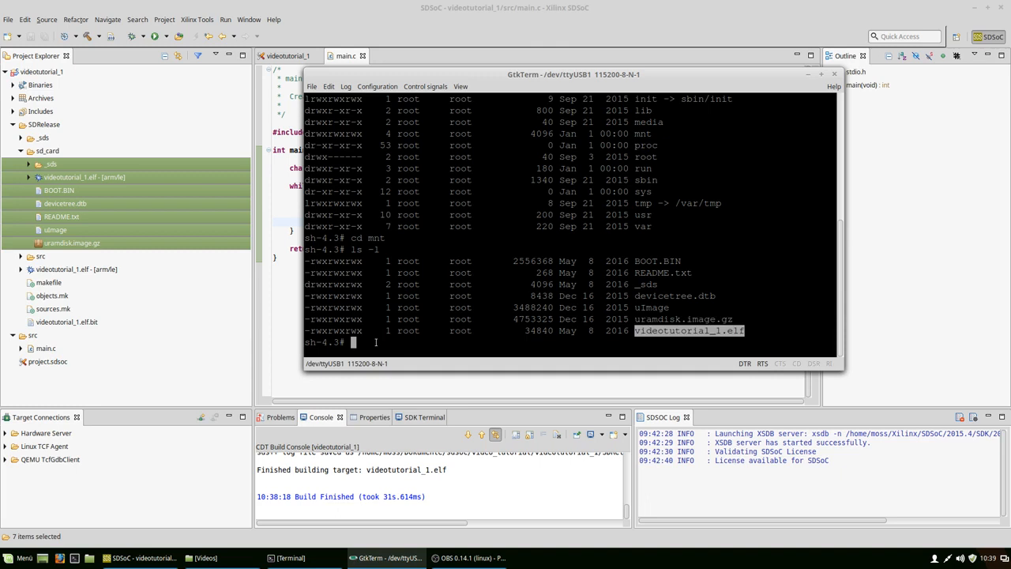
Step: Run ./videotutorial_1.elf, feed it characters to print Hello World, then stop it with Ctrl+C
type("./")
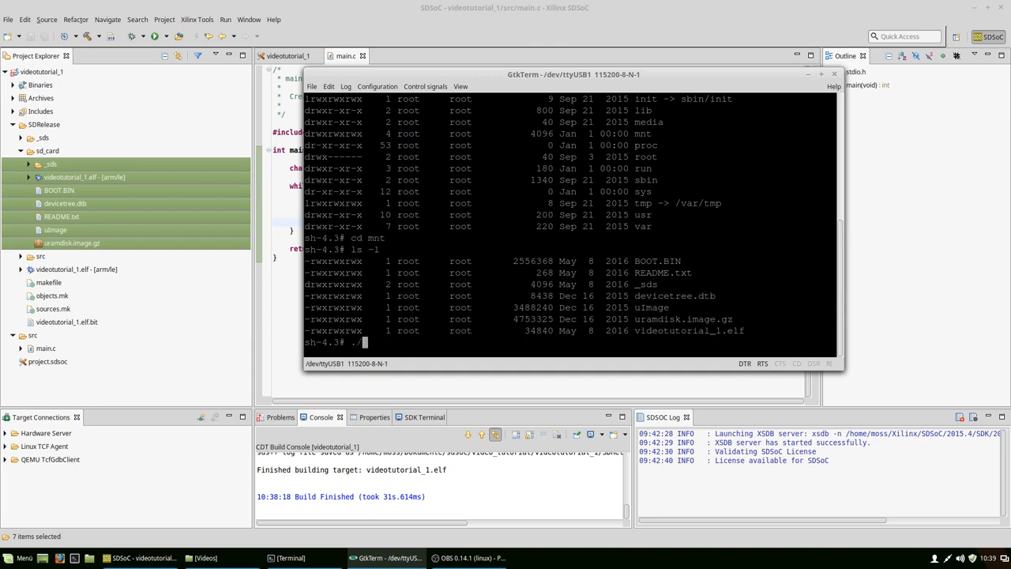
type("videotutorial_1.elf")
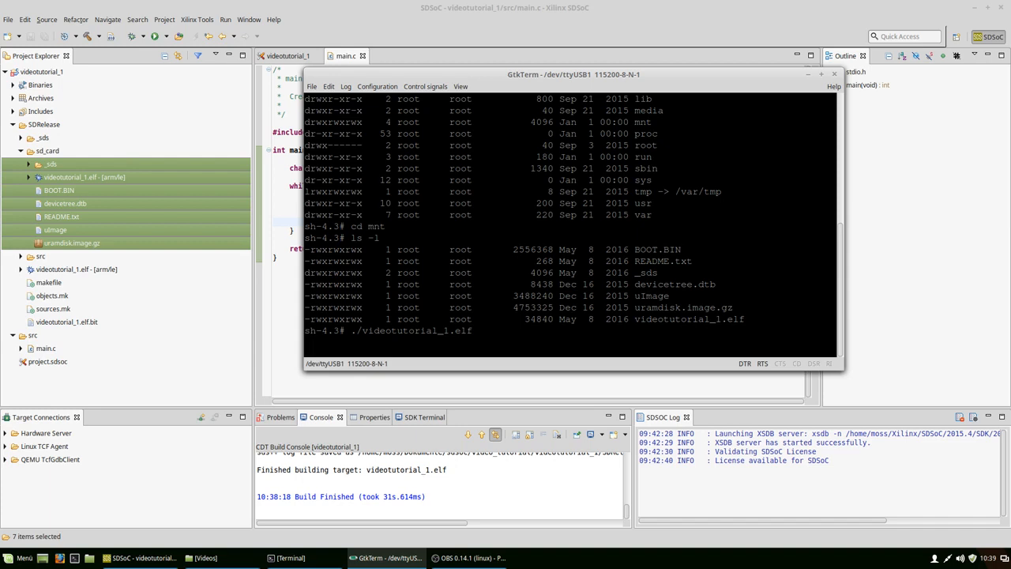
key("Return")
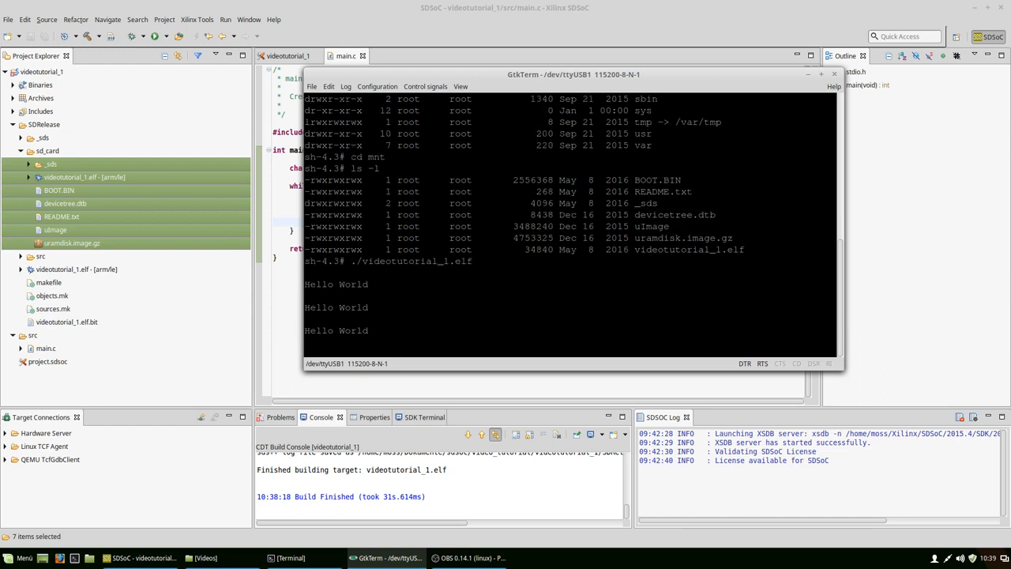
type("ddddd")
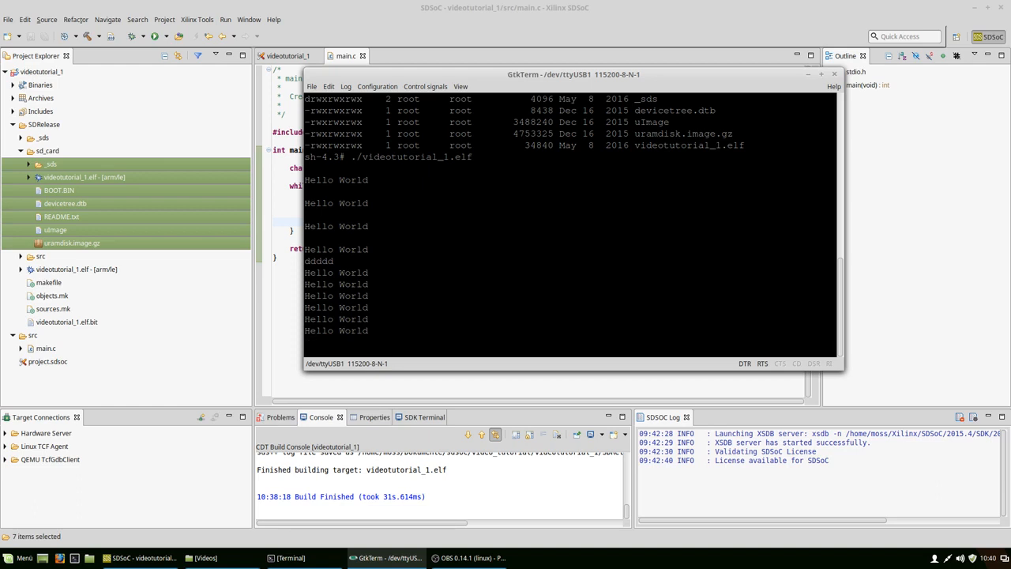
key("ctrl+c")
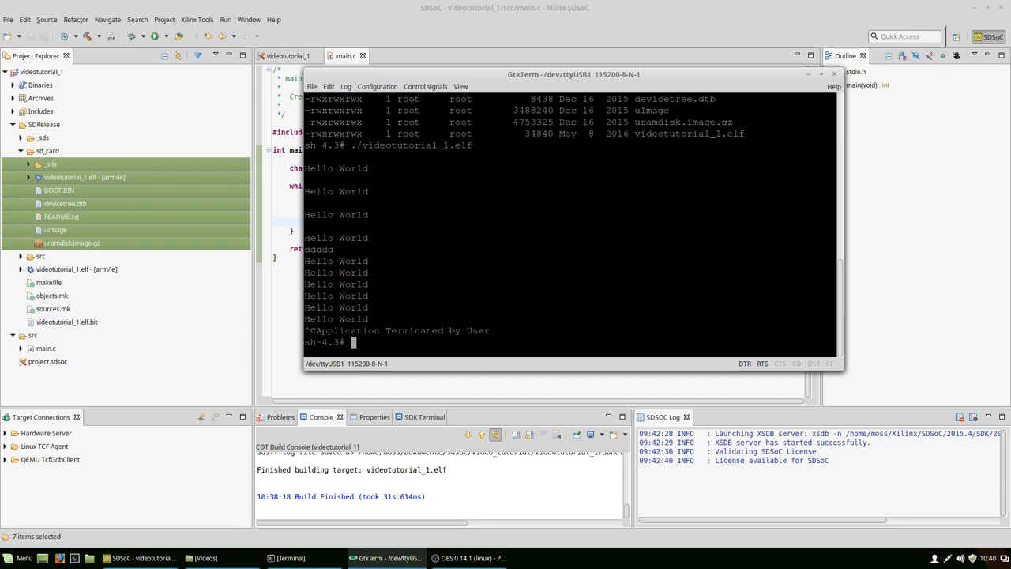